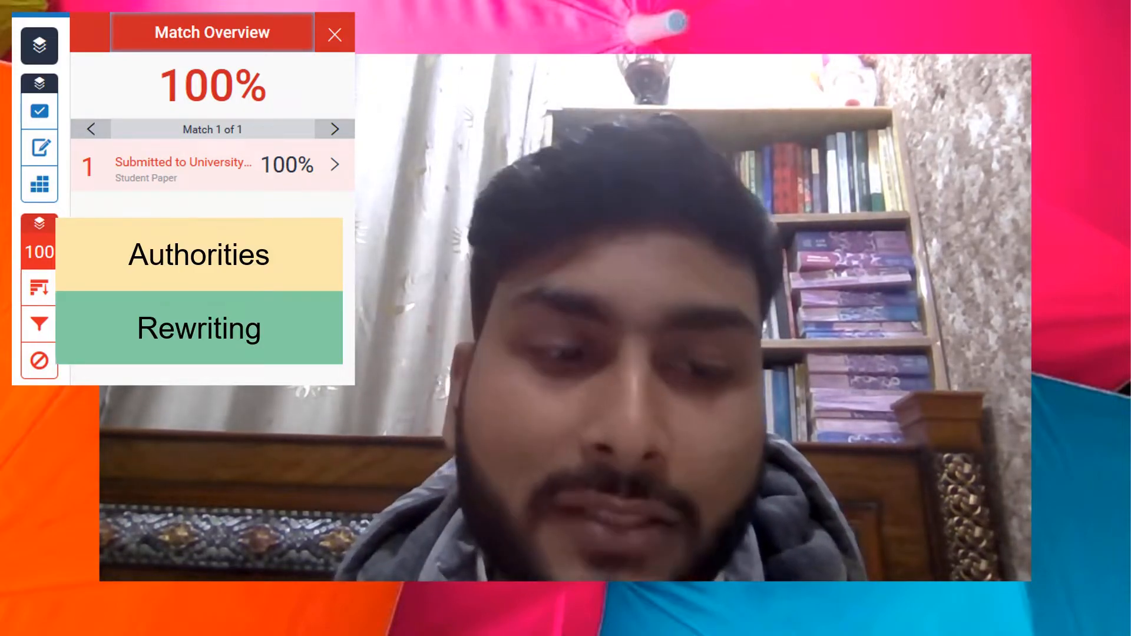
# - Close the 100% similarity Match Overview report and return to the desktop
pyautogui.click(334, 33)
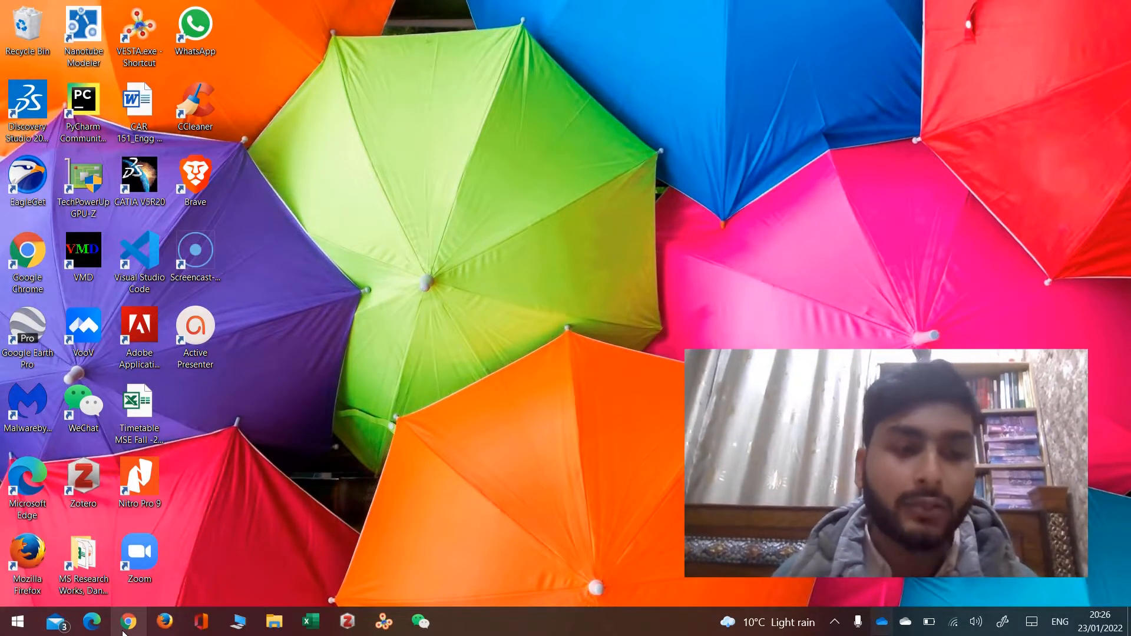
# - Open Chrome and log in to Turnitin as the instructor with saved credentials
pyautogui.click(128, 621)
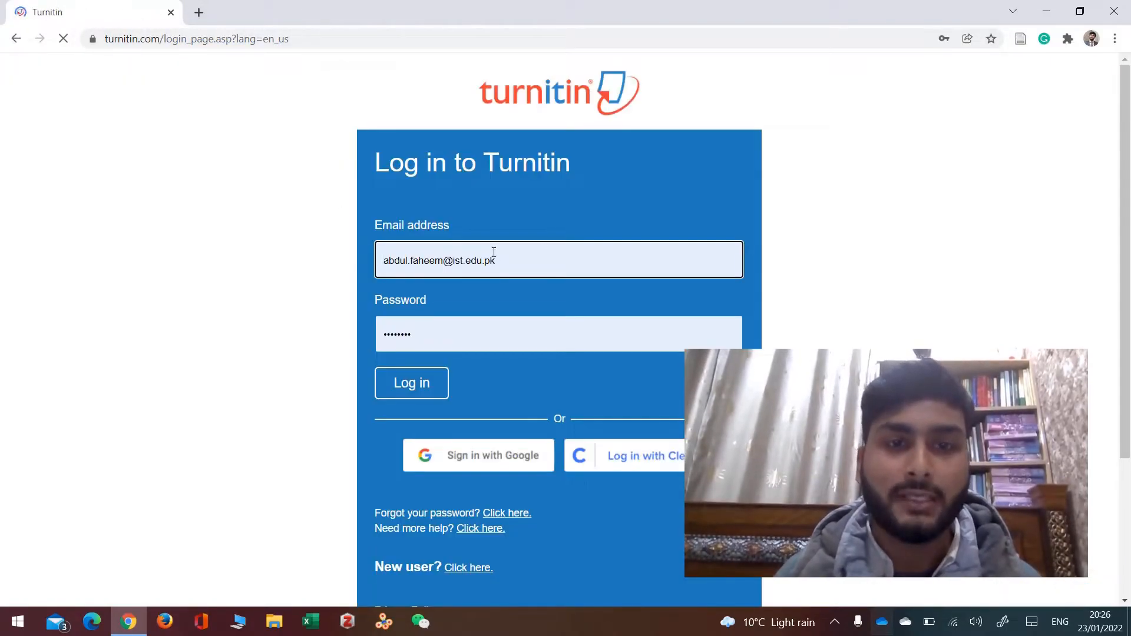
pyautogui.click(411, 383)
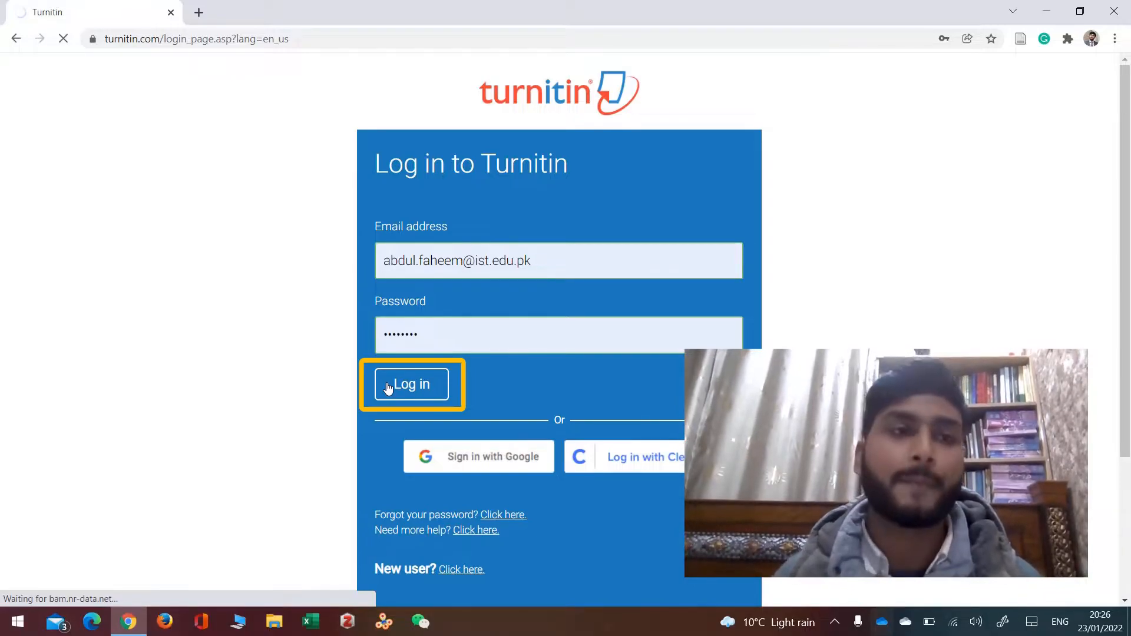
pyautogui.click(411, 384)
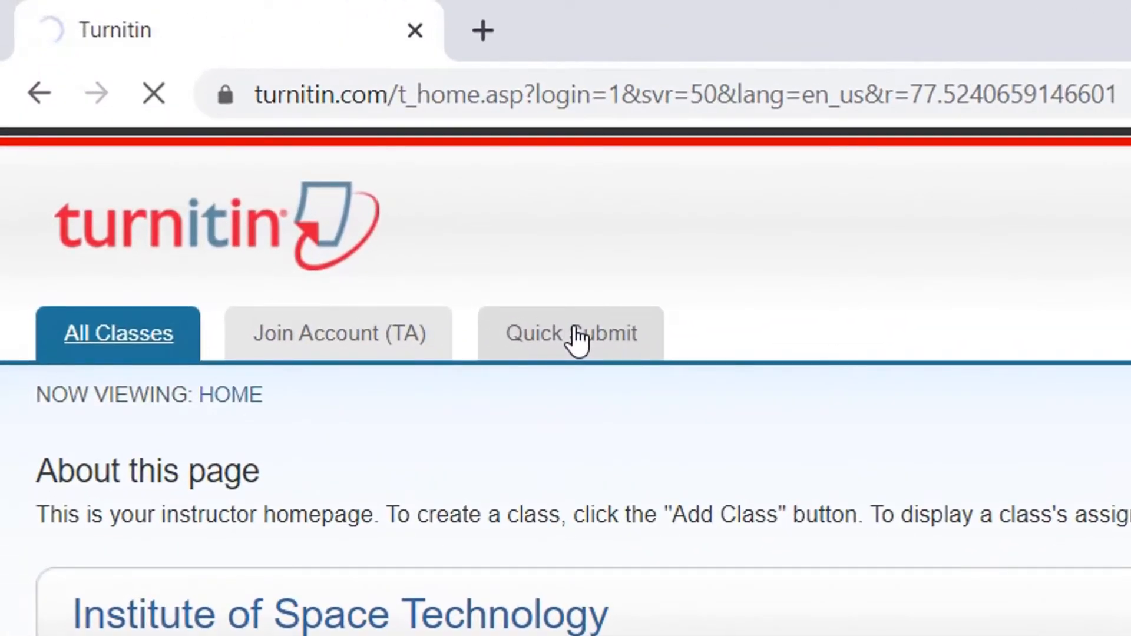
# - Quick Submit searching internet, student papers, periodicals and HEC Pakistan, with no repository
pyautogui.click(570, 332)
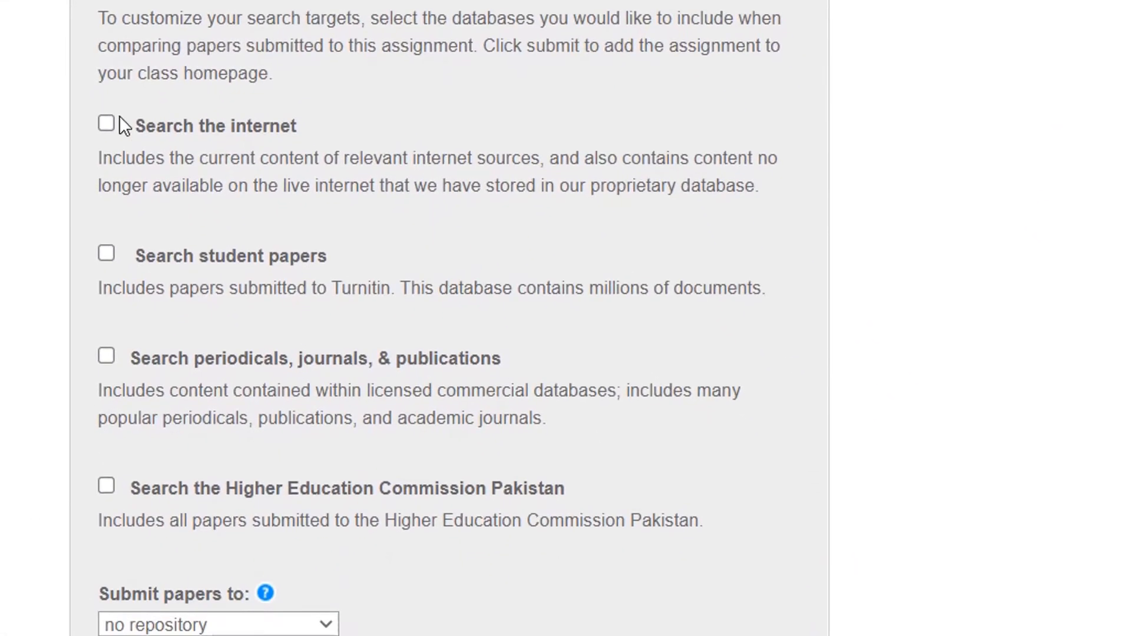
pyautogui.click(106, 123)
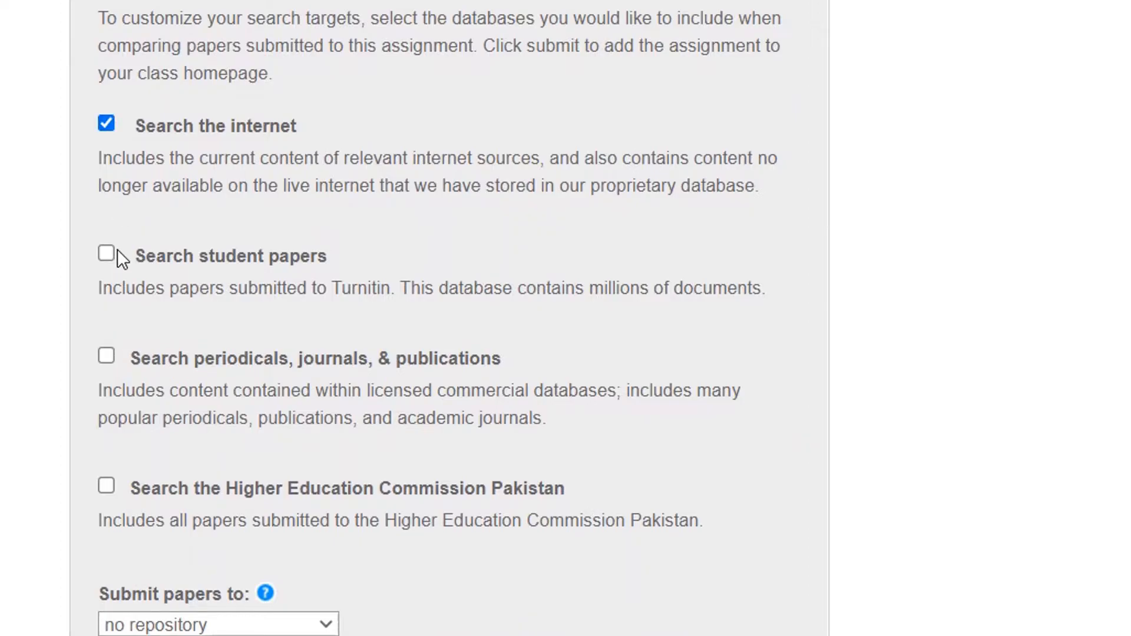
pyautogui.click(106, 253)
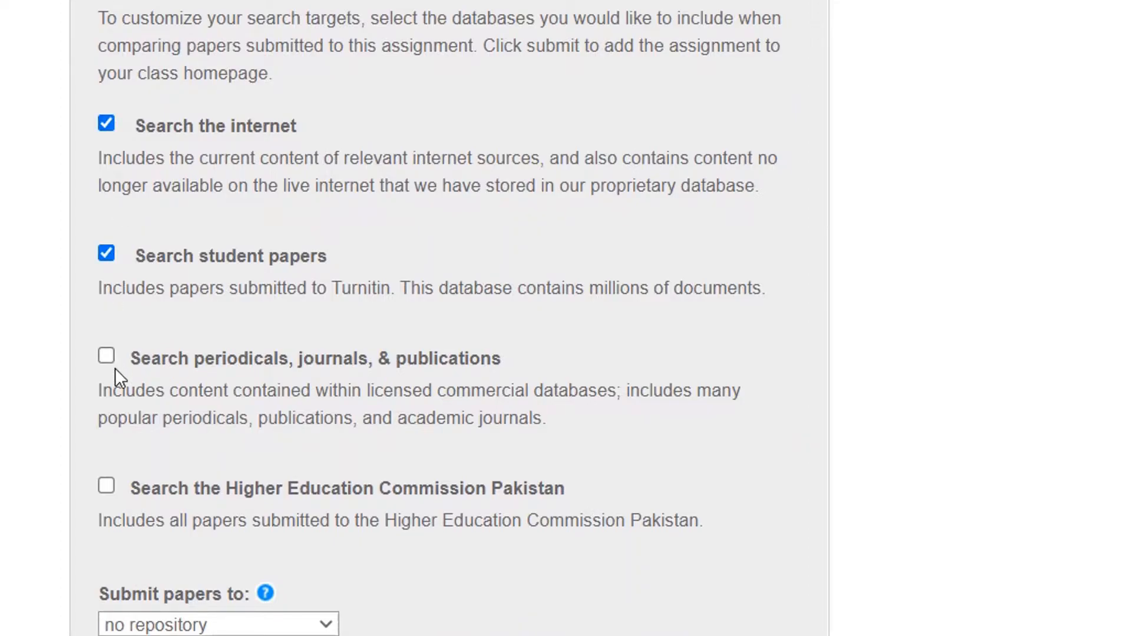
pyautogui.click(106, 356)
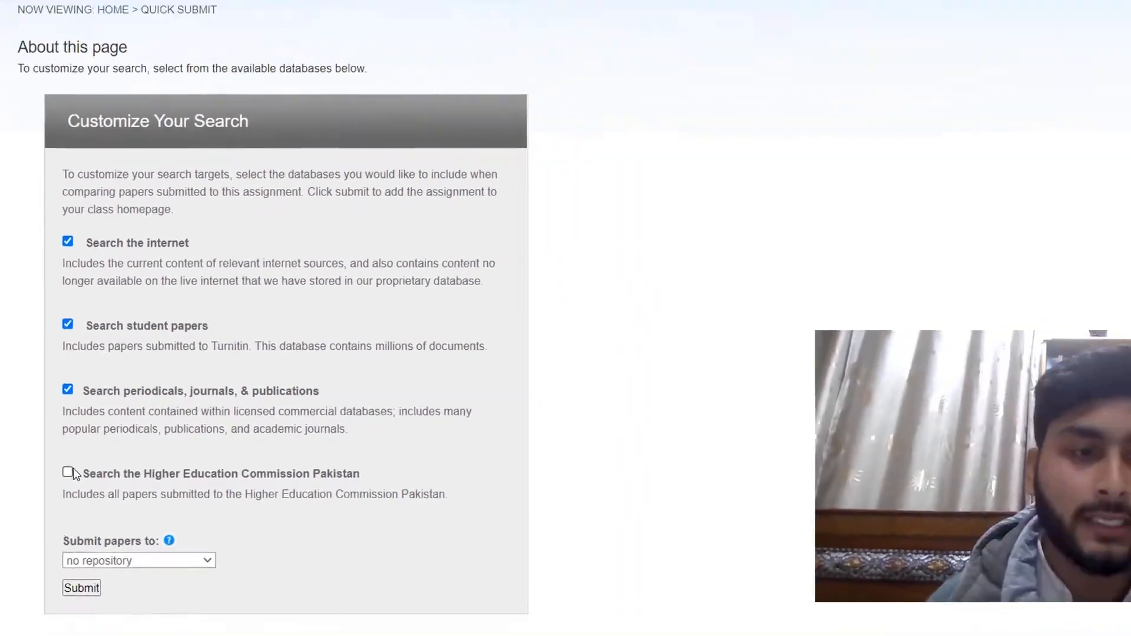
pyautogui.click(67, 472)
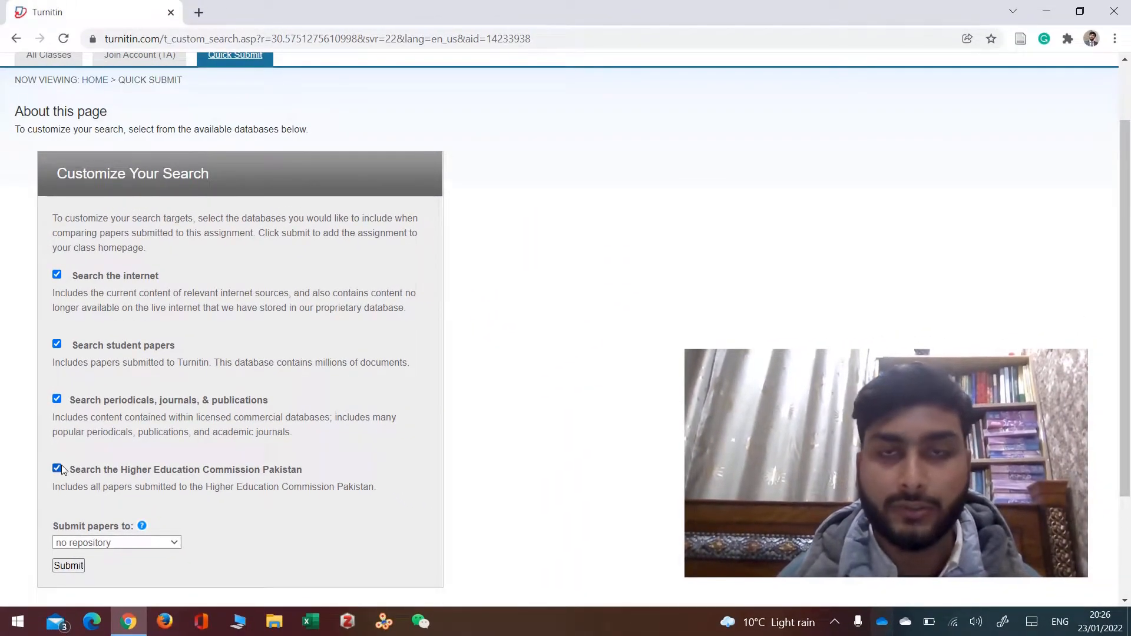
pyautogui.scroll(-3)
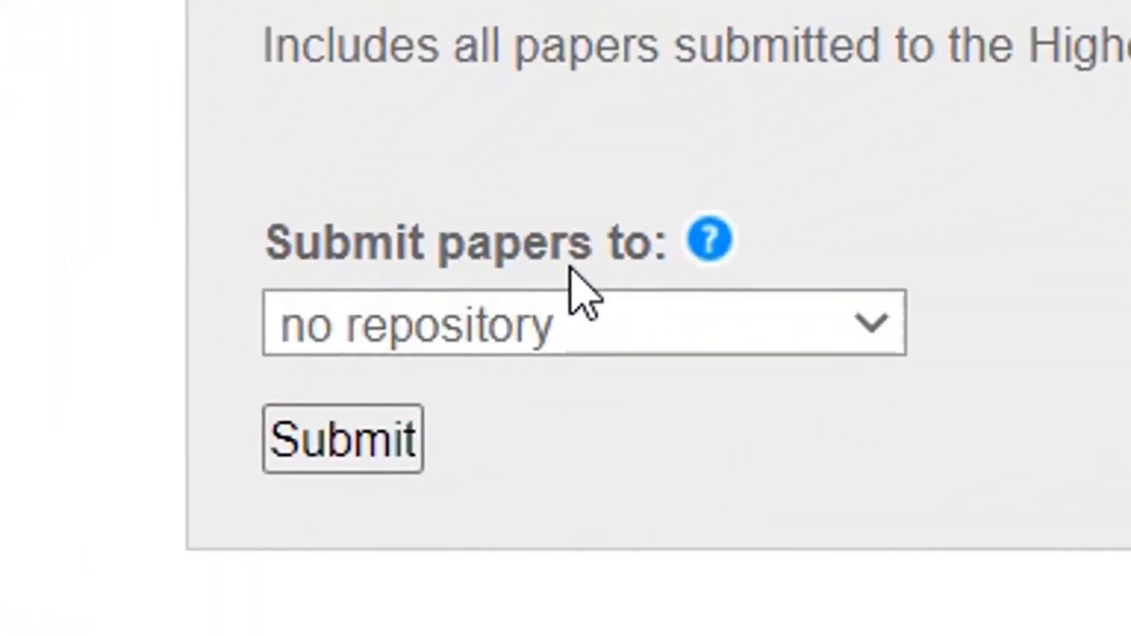
pyautogui.click(584, 324)
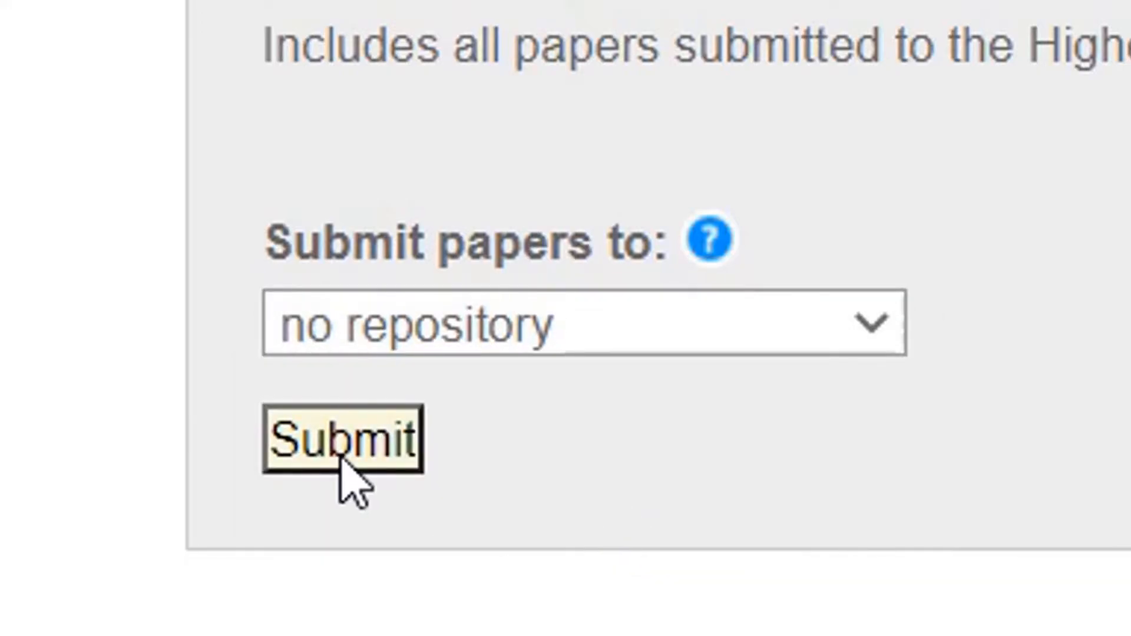
pyautogui.click(69, 509)
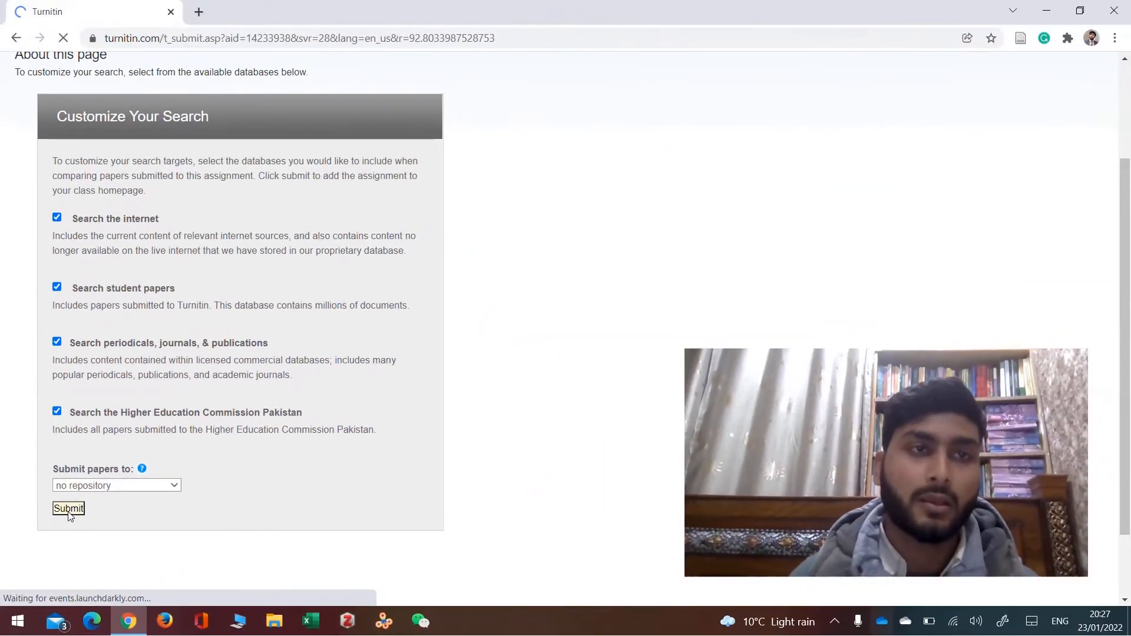
# - Enter the author's first and last name and the title 'Test', then browse for a file
pyautogui.click(68, 509)
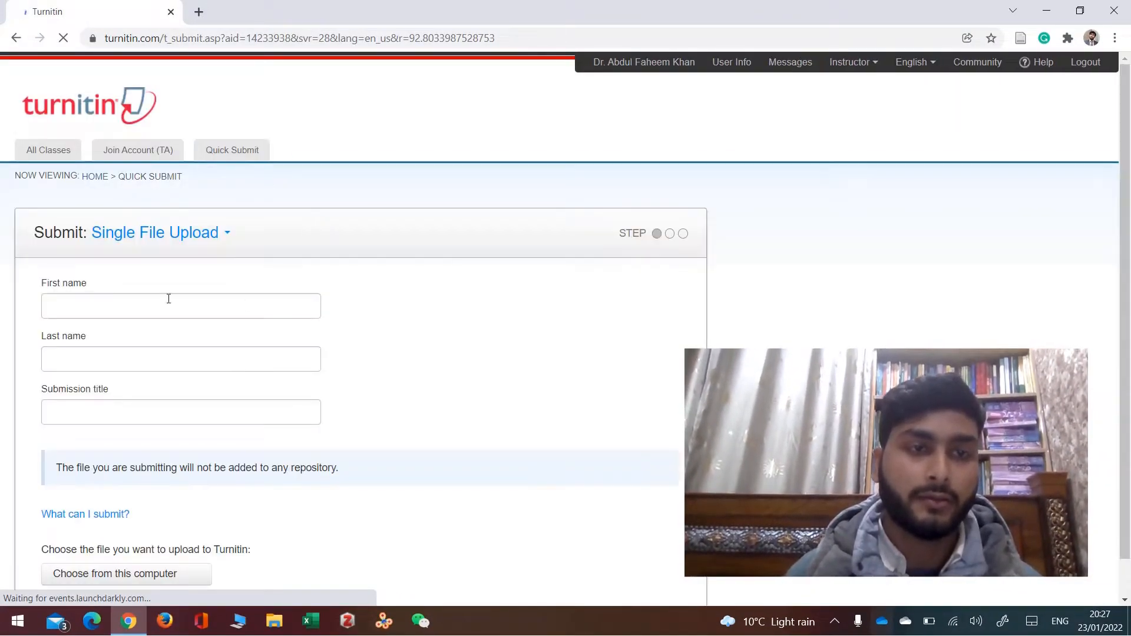
pyautogui.write('D')
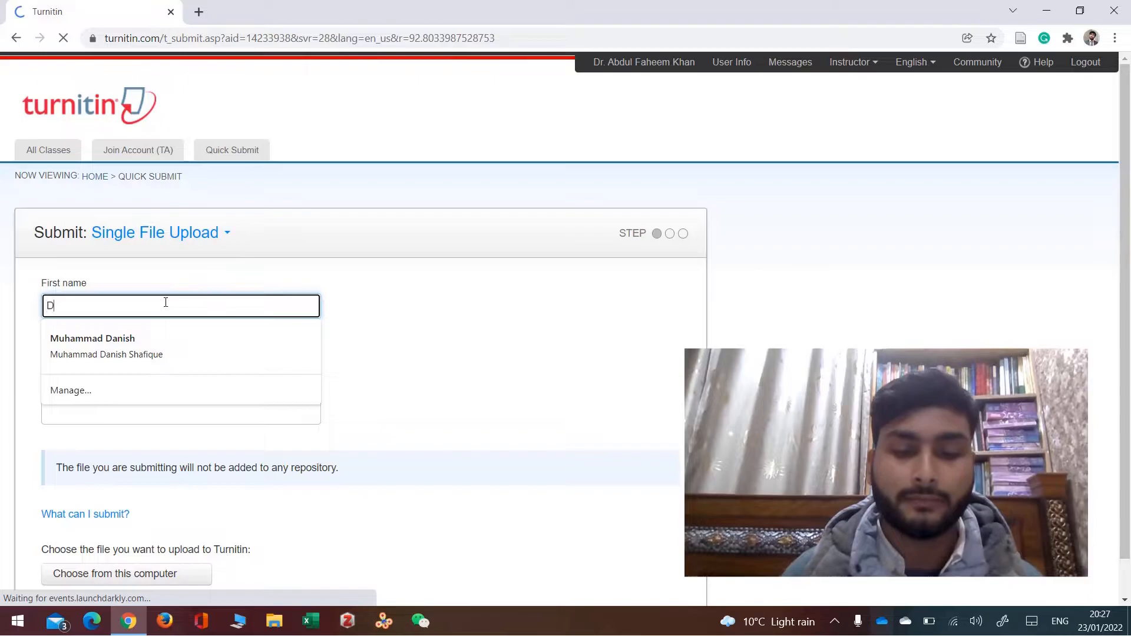
pyautogui.write('anish')
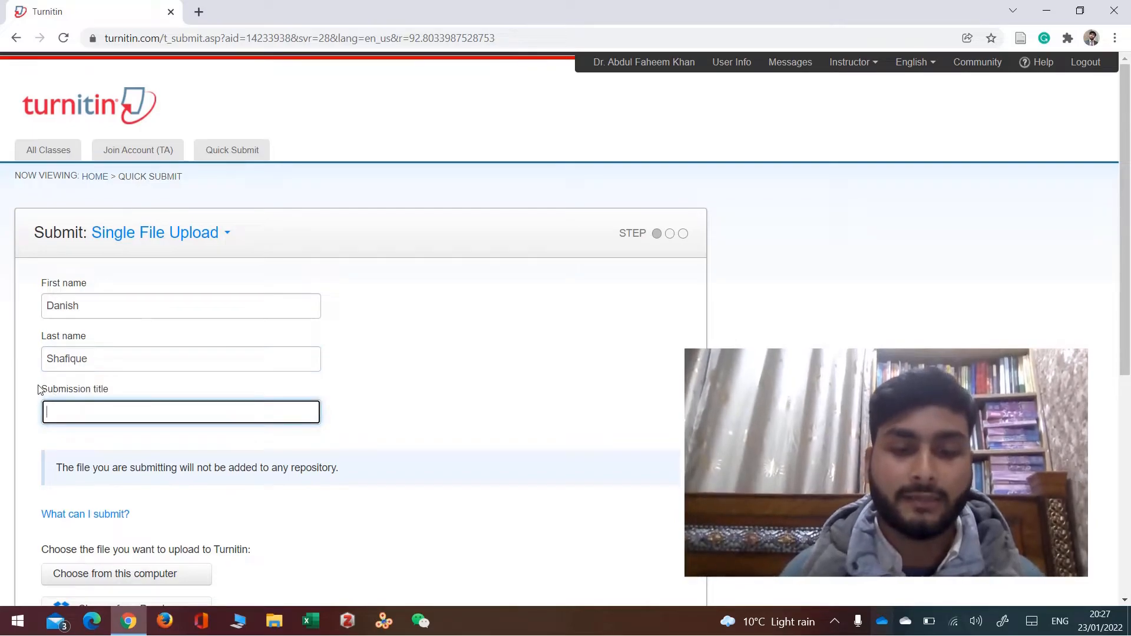
pyautogui.write('Test')
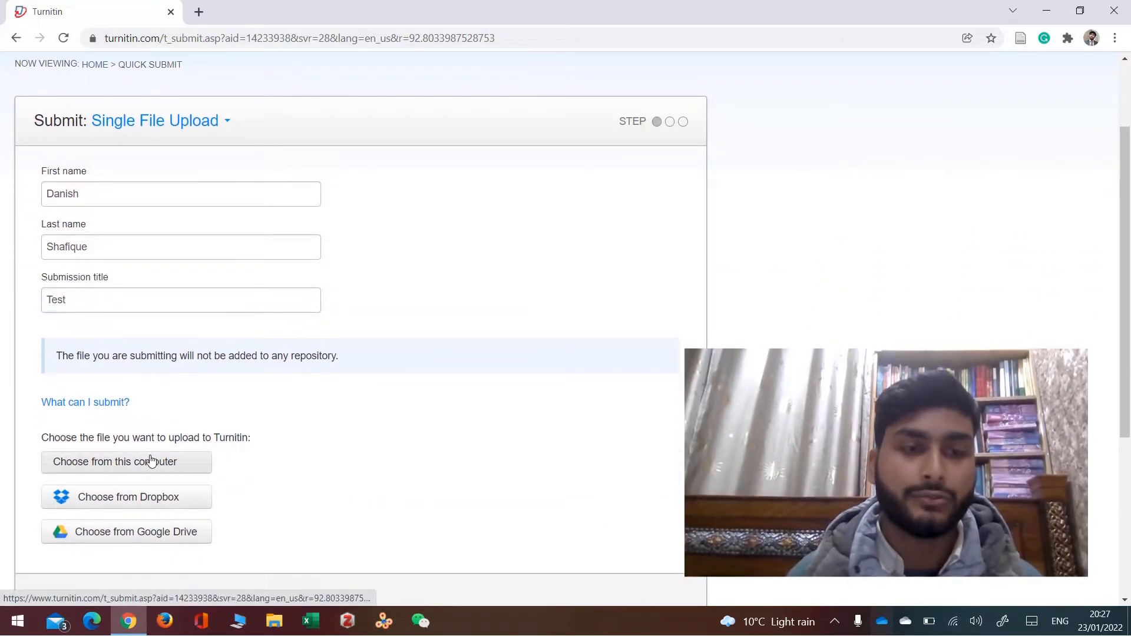
pyautogui.click(126, 462)
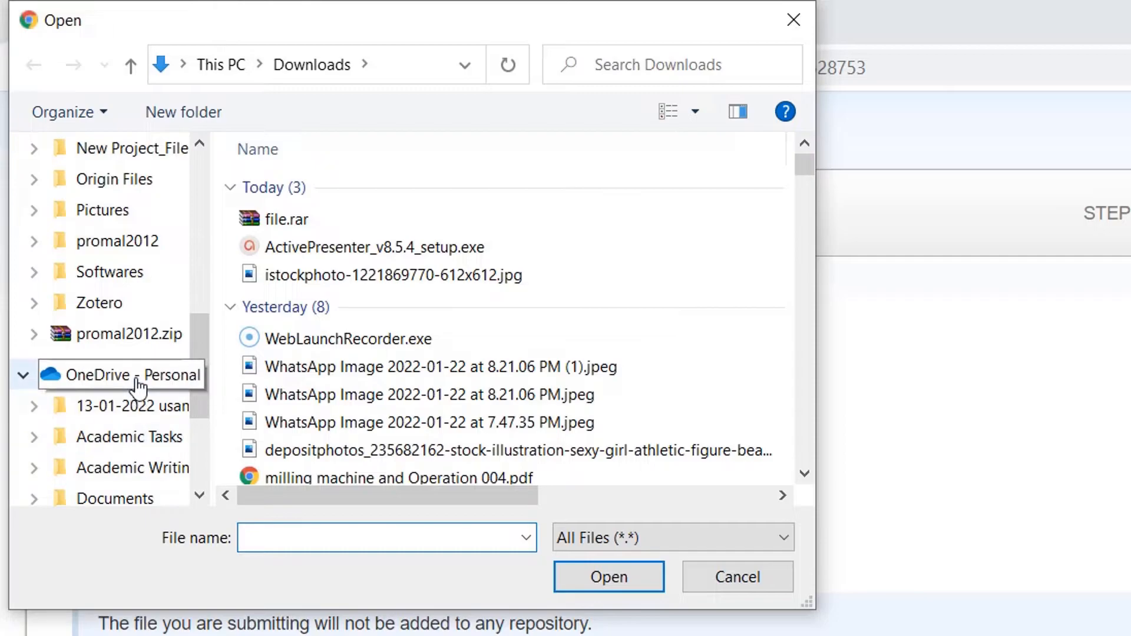
# - Upload 'report with ThermoCalc results.docx' from the OneDrive Downloads folder
pyautogui.click(136, 375)
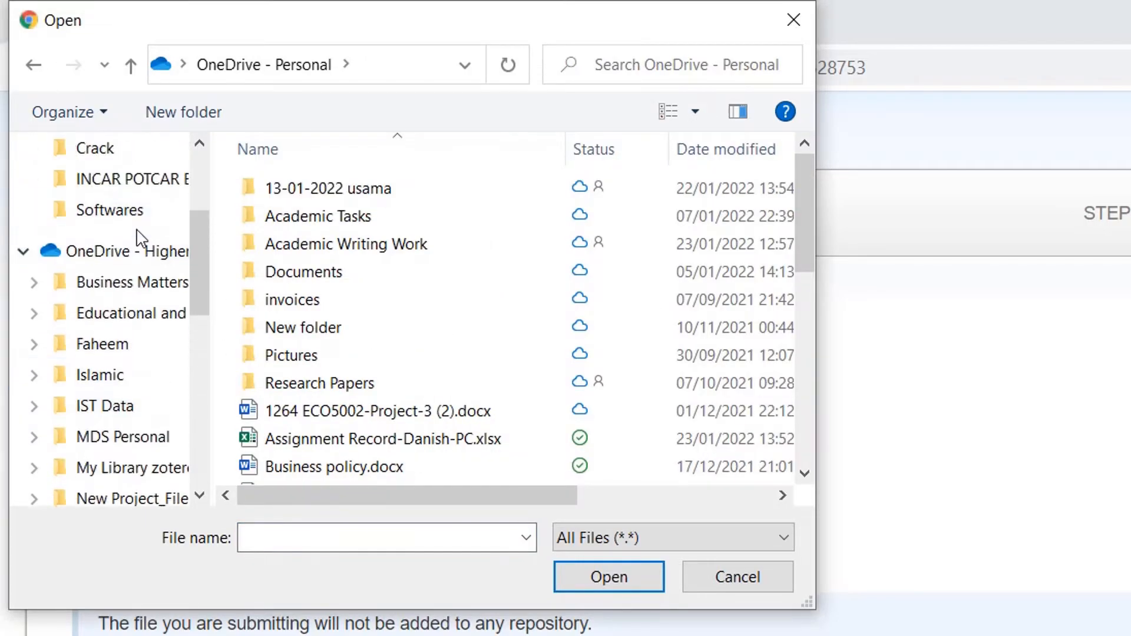
pyautogui.scroll(3)
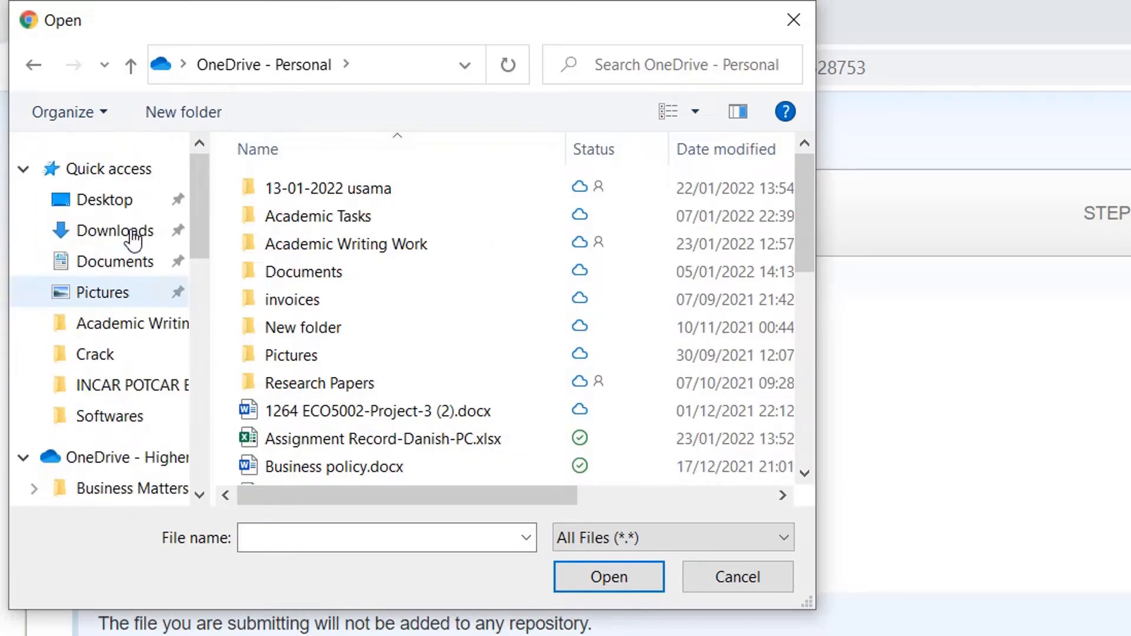
pyautogui.click(118, 231)
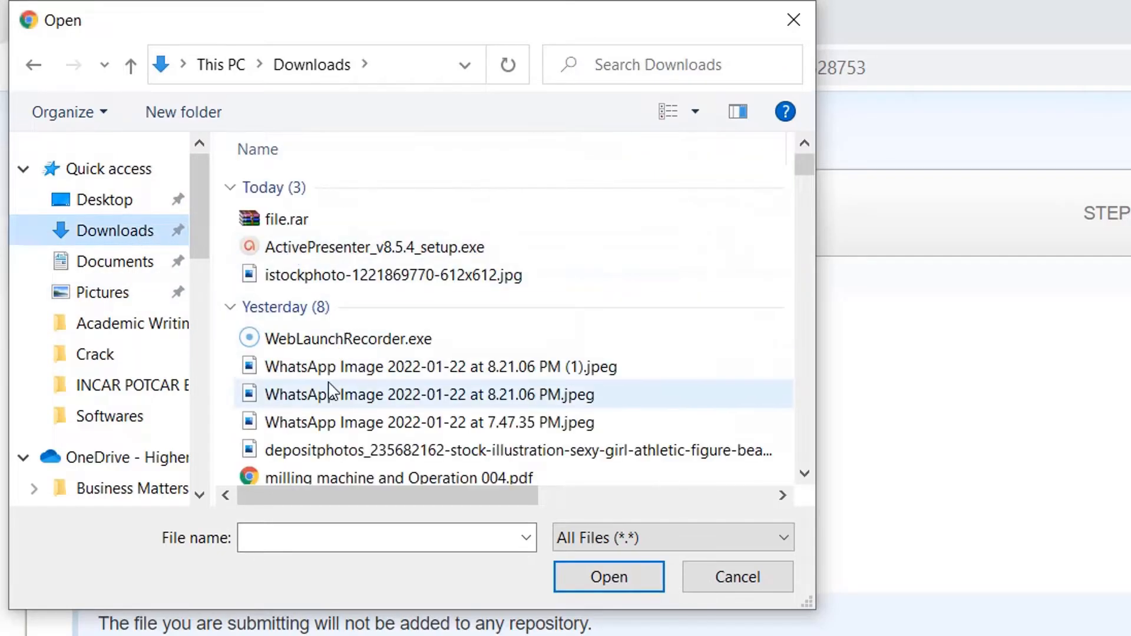
pyautogui.scroll(-3)
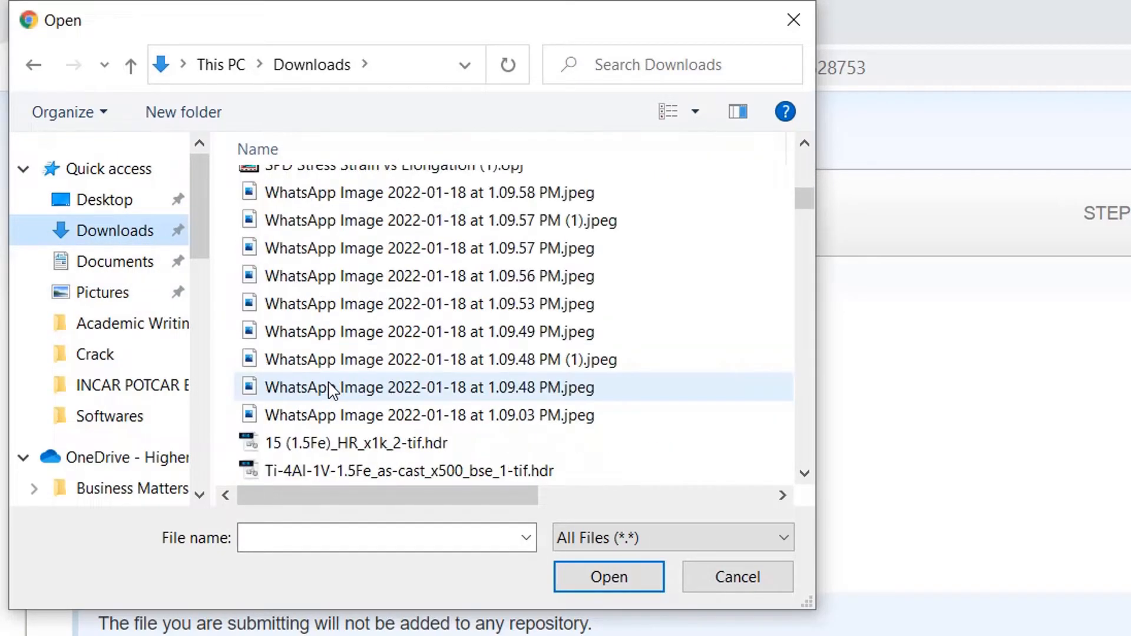
pyautogui.scroll(-3)
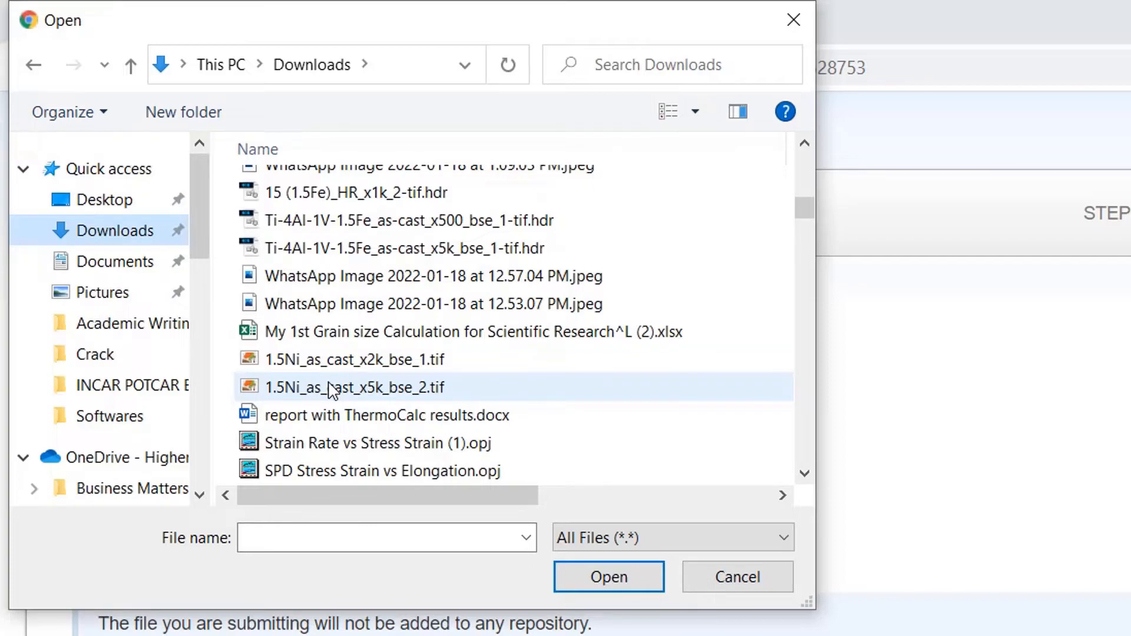
pyautogui.click(386, 415)
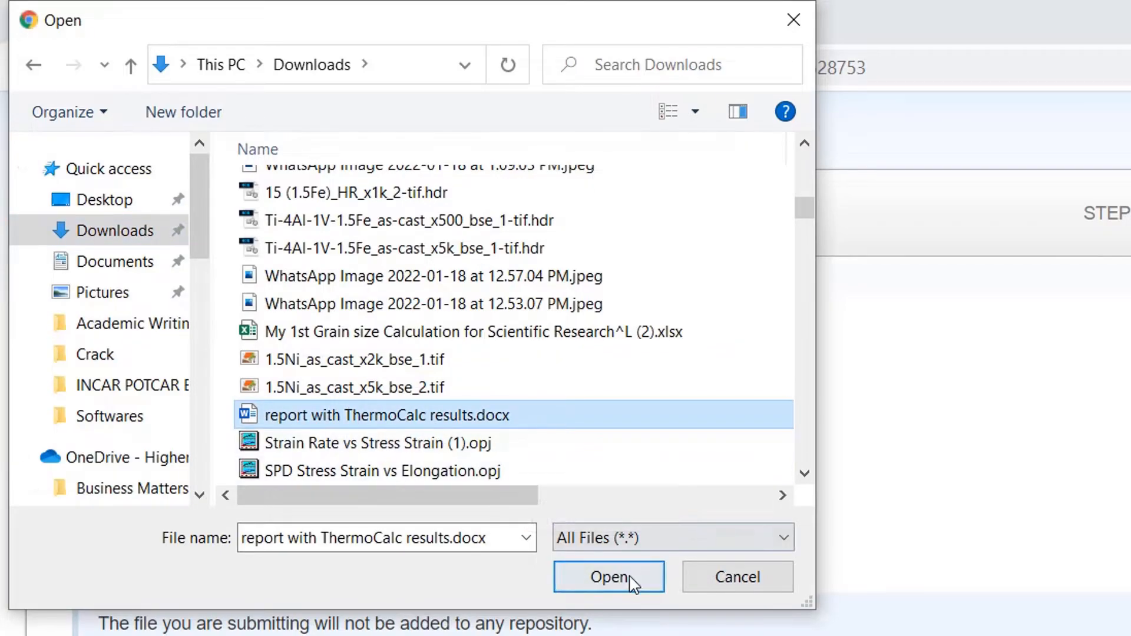
pyautogui.click(608, 576)
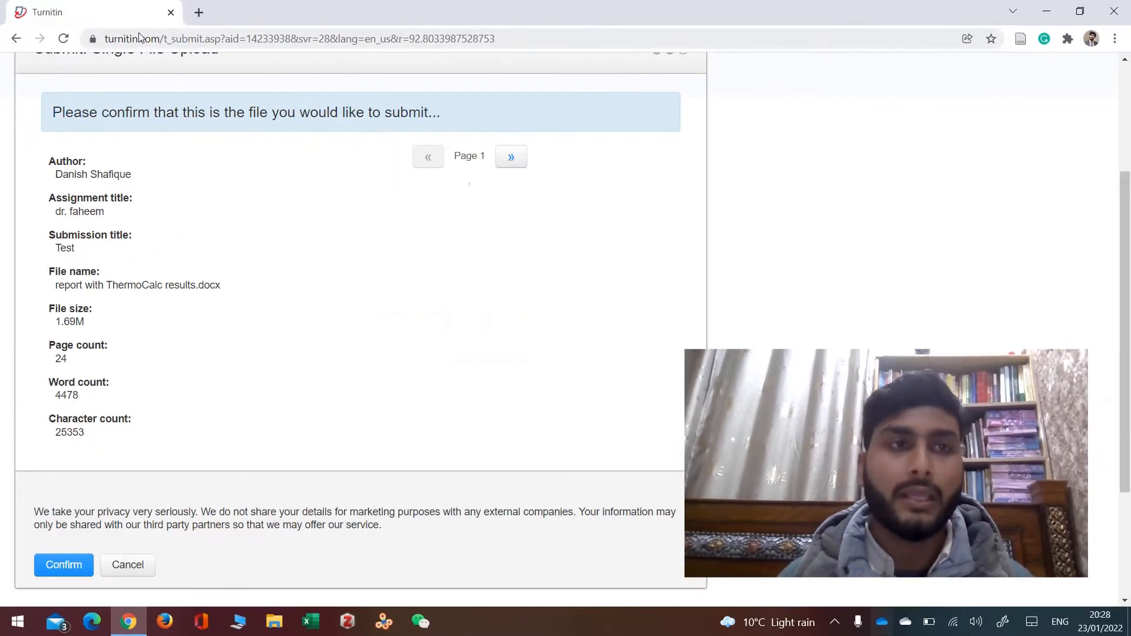
# - Confirm the upload and scroll through the digital receipt showing the submission ID
pyautogui.click(63, 565)
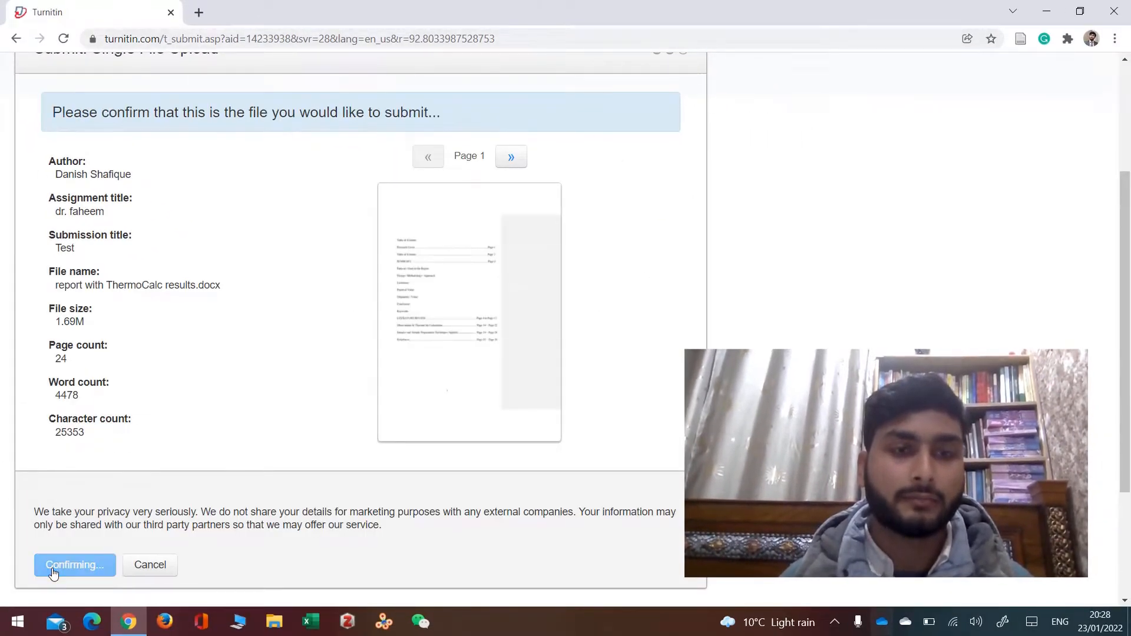
pyautogui.click(74, 564)
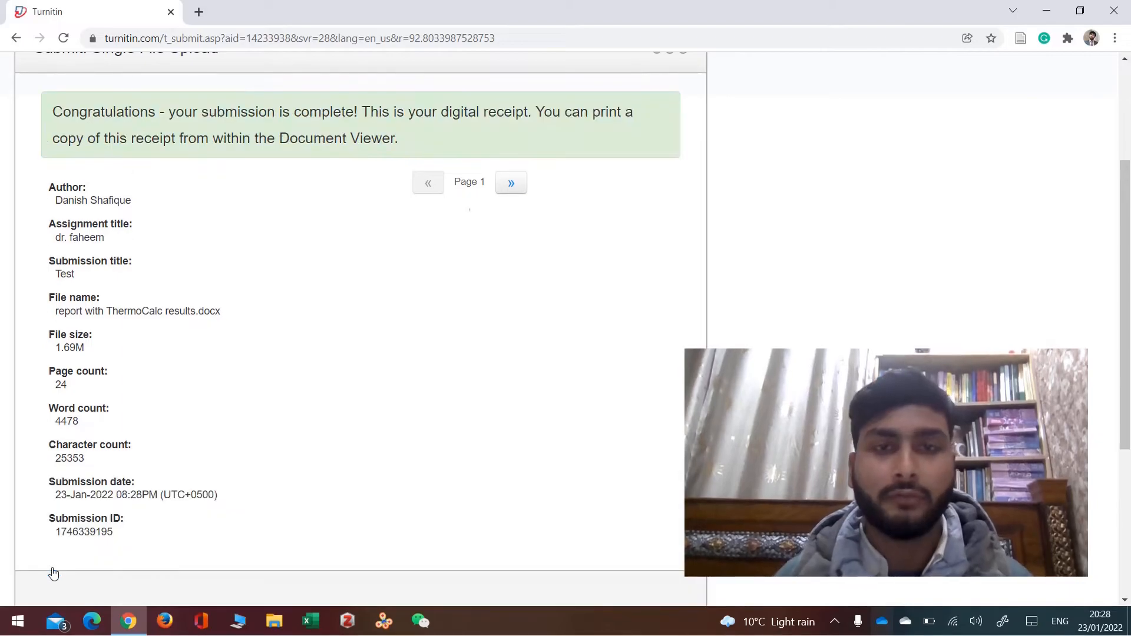
pyautogui.scroll(-3)
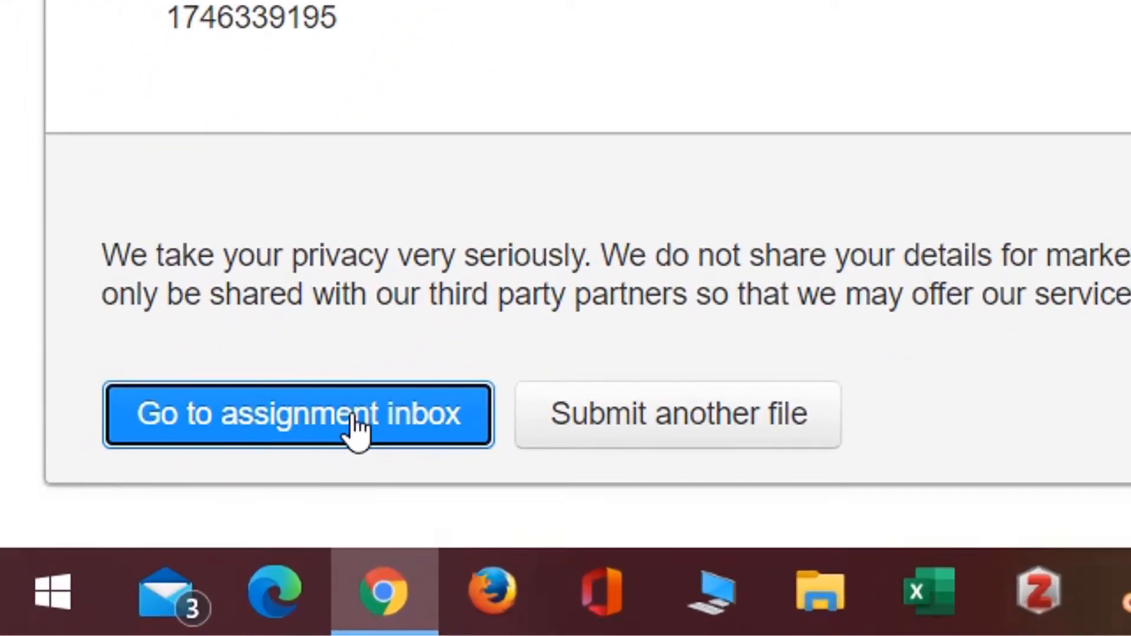
# - Check the Test paper in the assignment inbox, then return to the All Classes homepage
pyautogui.click(297, 415)
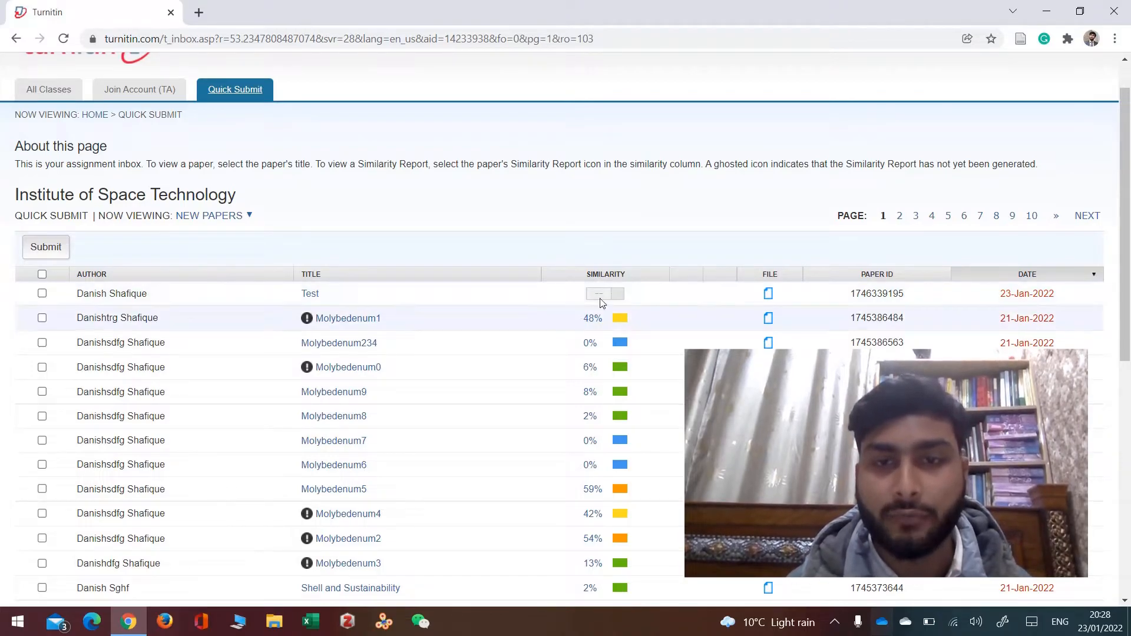
pyautogui.moveTo(595, 293)
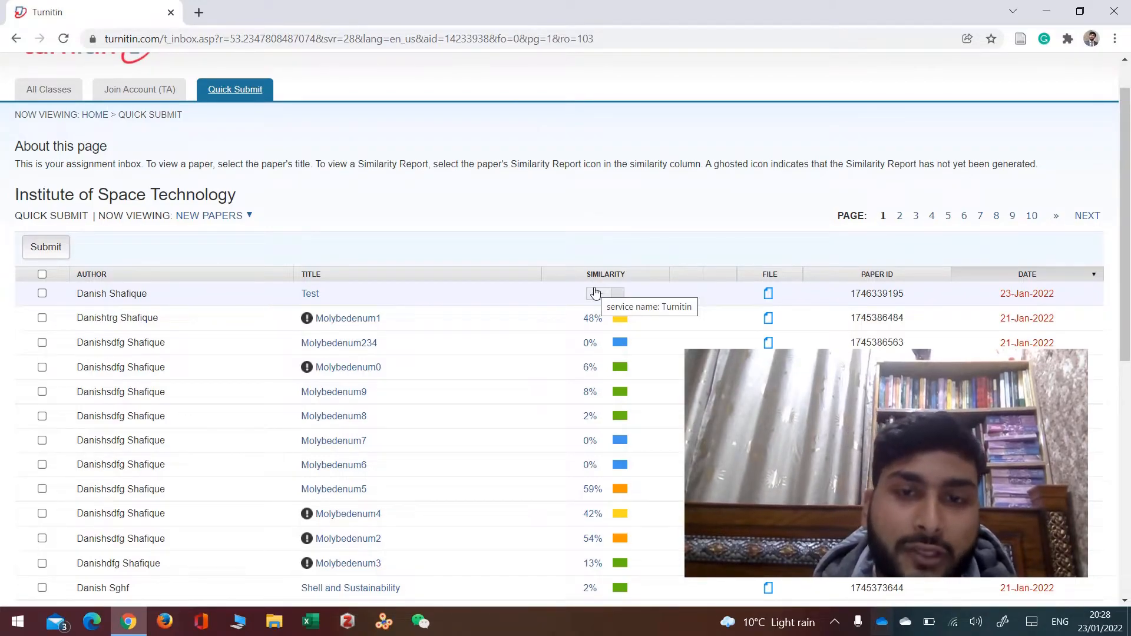
pyautogui.click(48, 89)
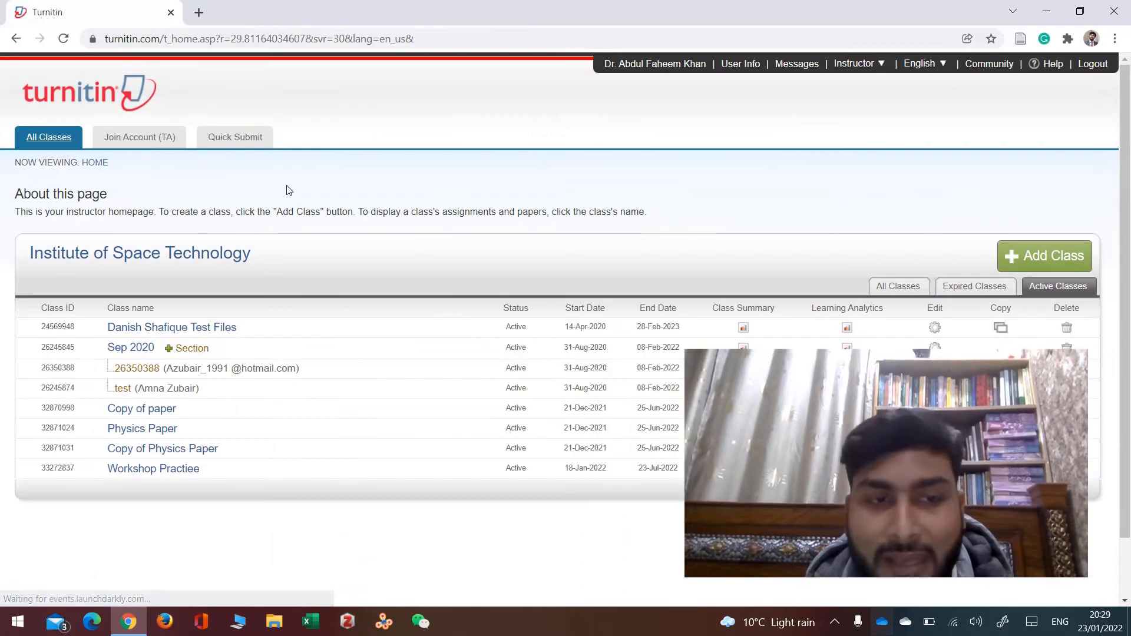
# - Open the Workshop Practiee class and edit Lab Report 1 Hand Tools Operations' settings
pyautogui.scroll(-3)
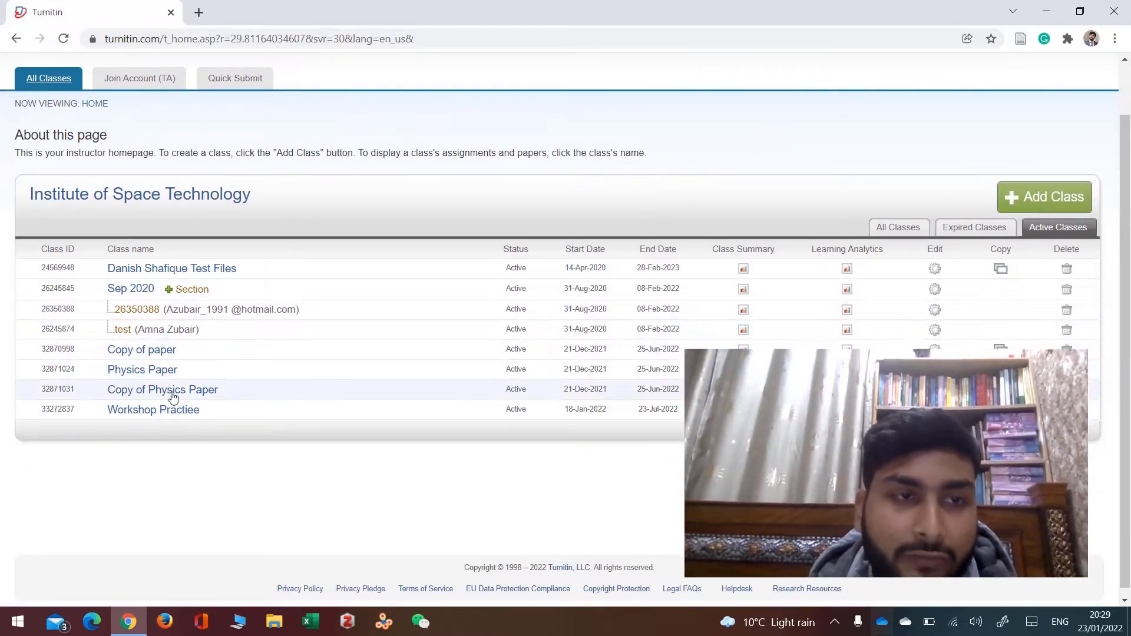
pyautogui.moveTo(154, 409)
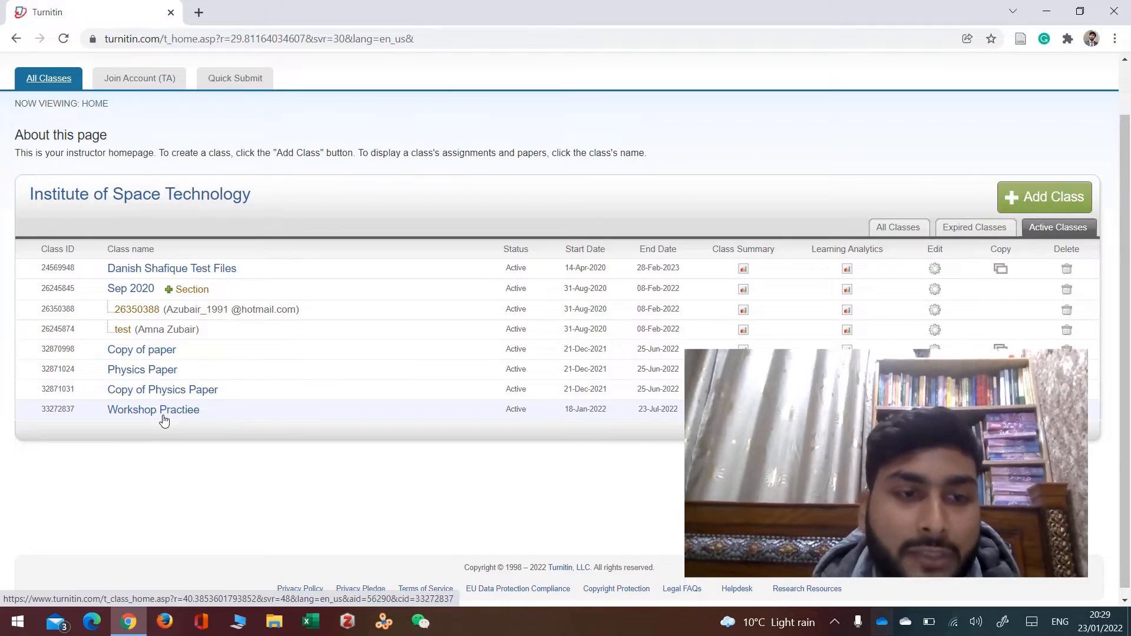
pyautogui.click(153, 409)
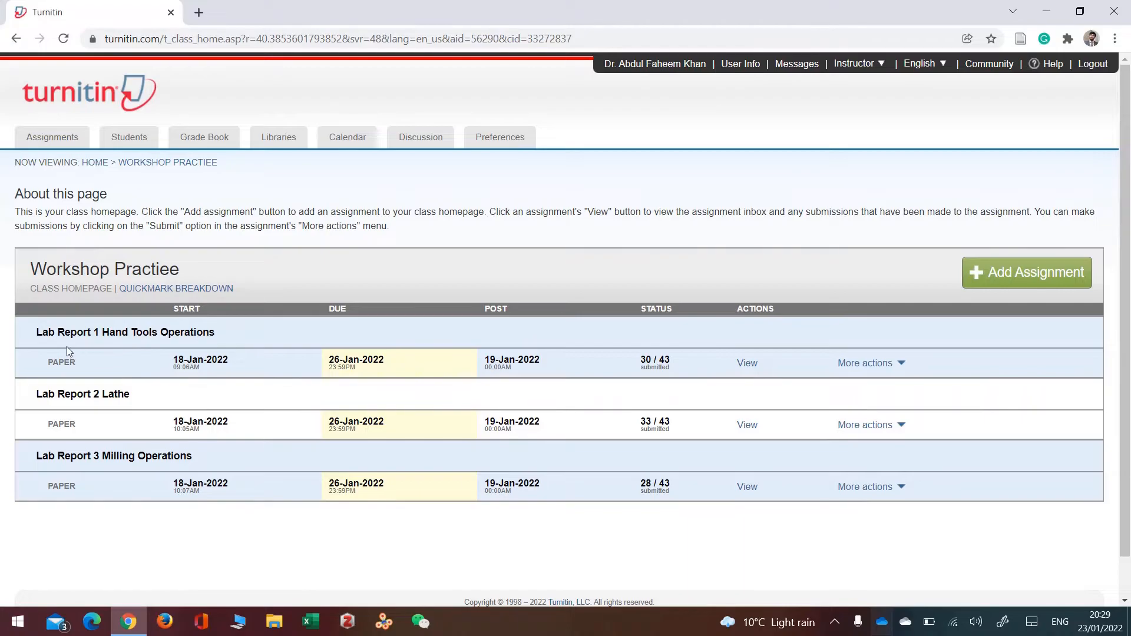
pyautogui.click(865, 363)
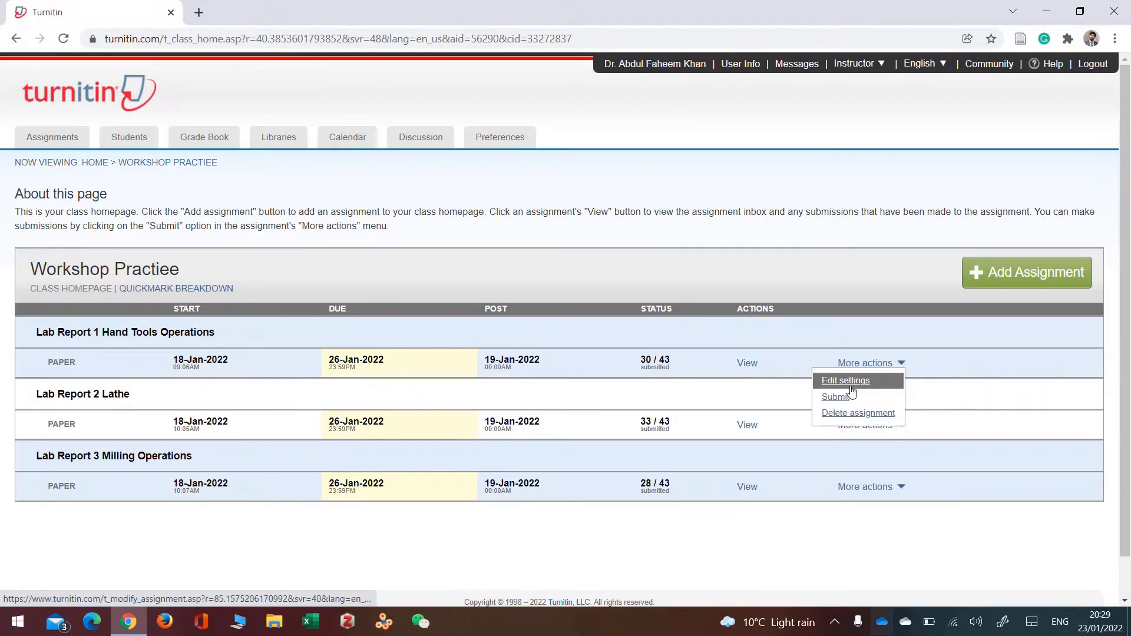
pyautogui.moveTo(859, 383)
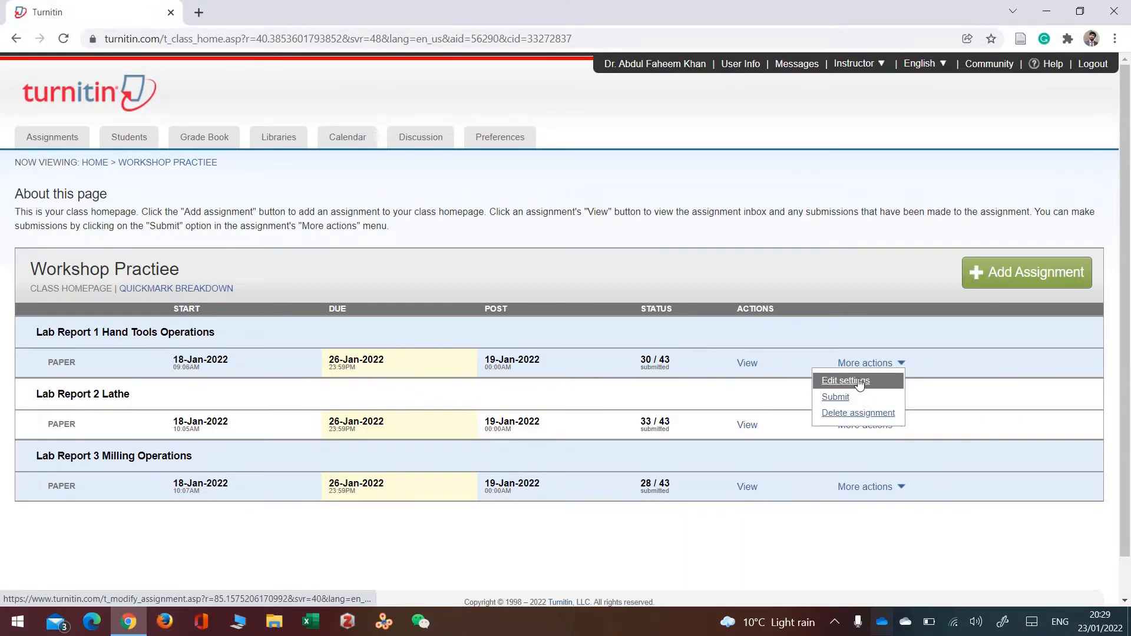
pyautogui.click(844, 379)
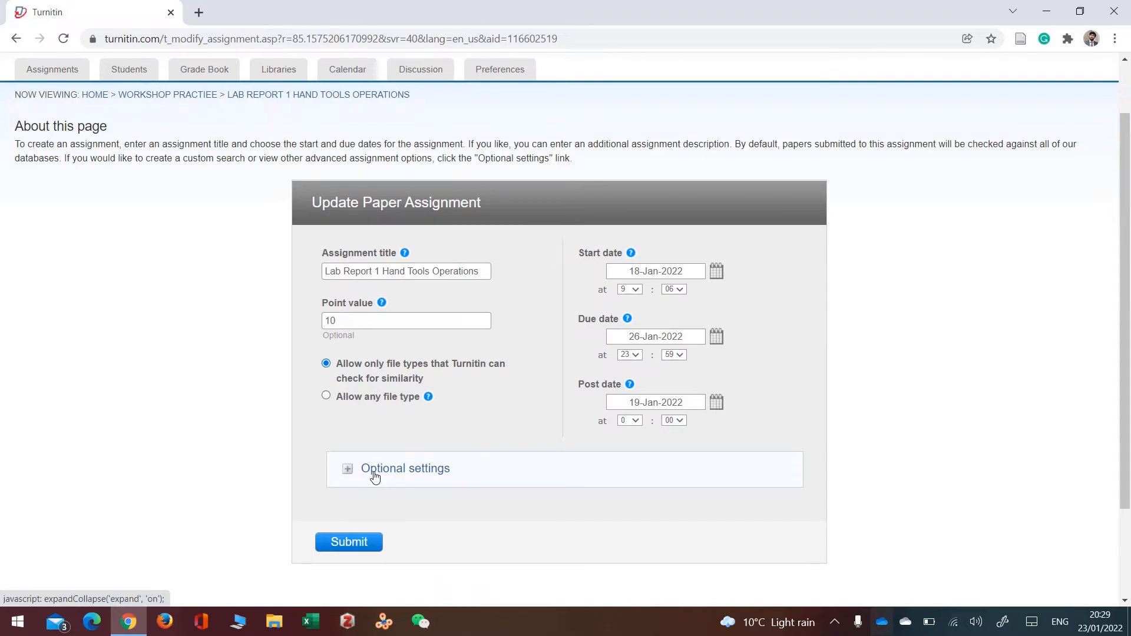
# - Set Lab Report 1's optional 'Submit papers to' setting to no repository and submit
pyautogui.click(404, 468)
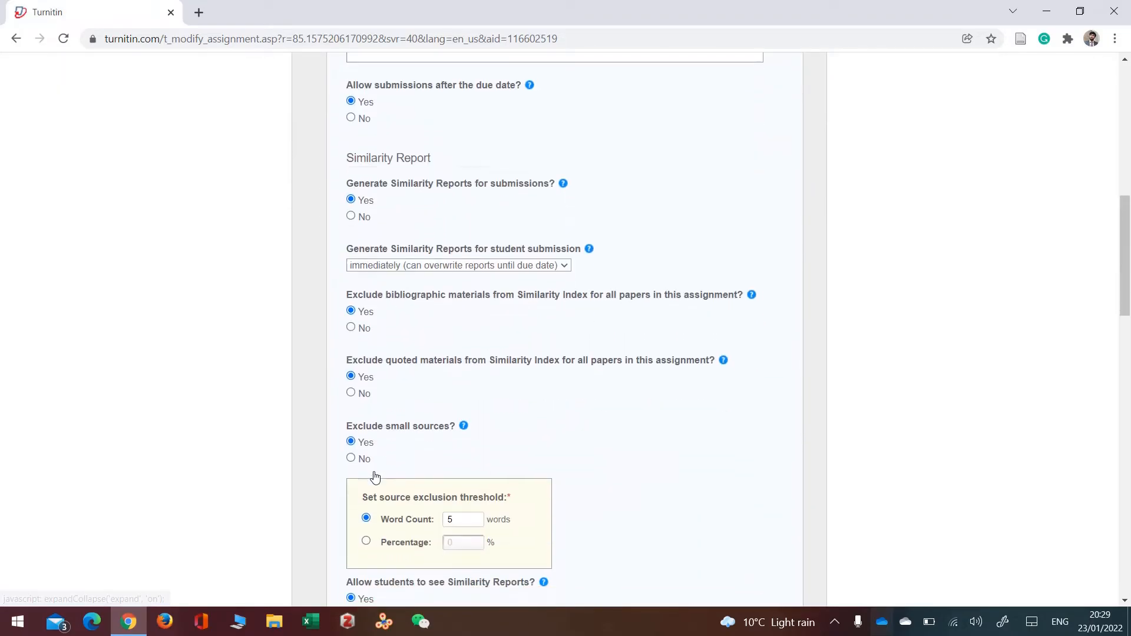
pyautogui.scroll(3)
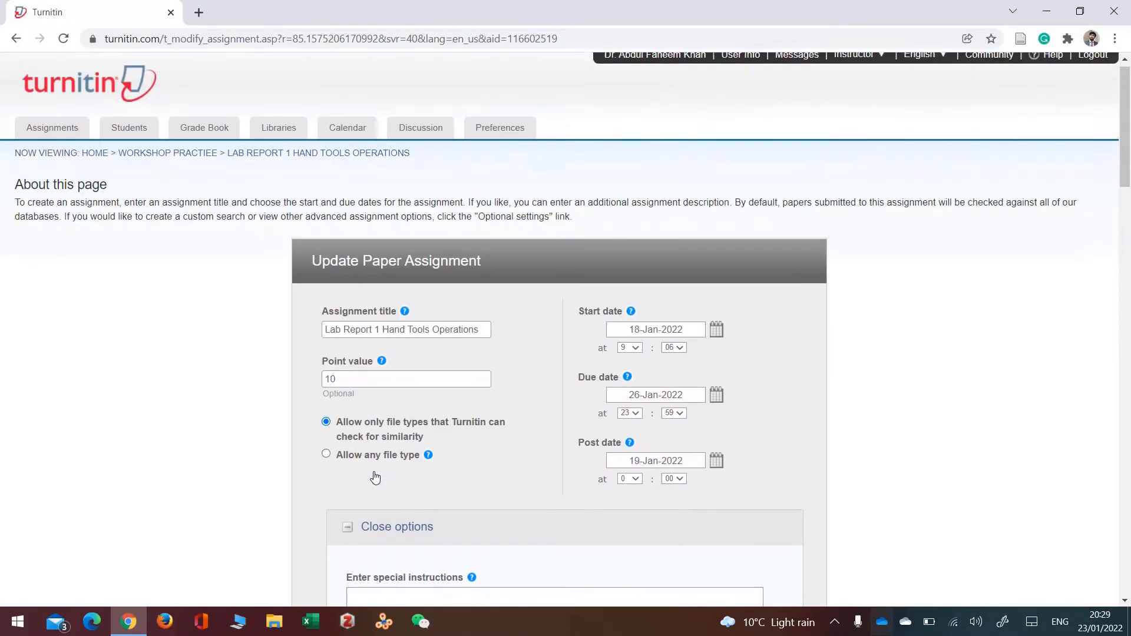
pyautogui.scroll(-3)
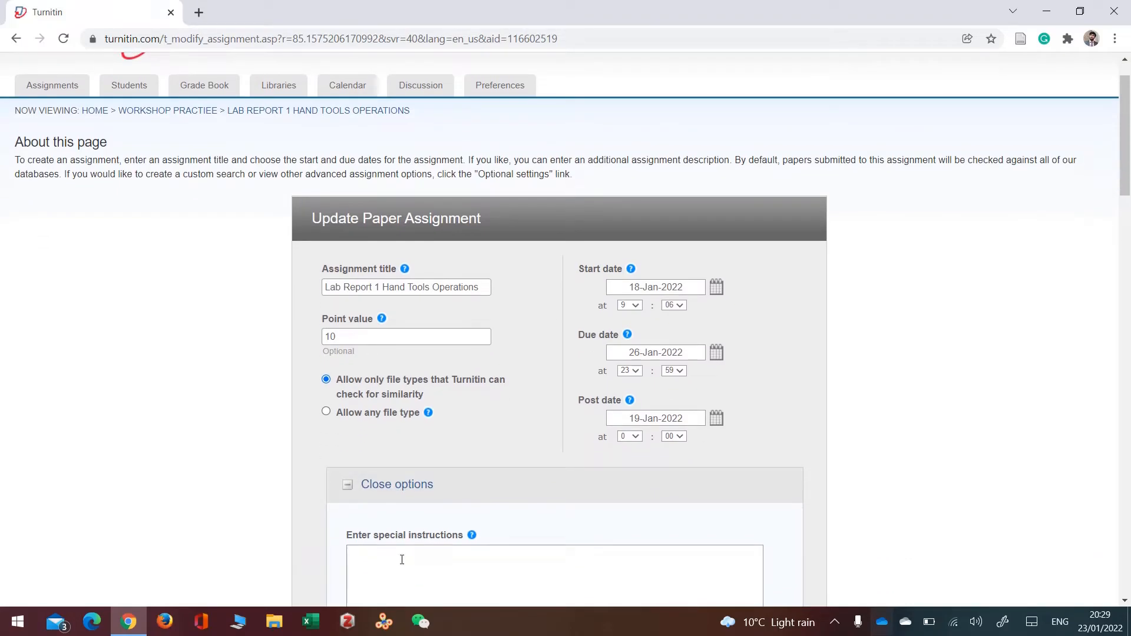
pyautogui.scroll(-3)
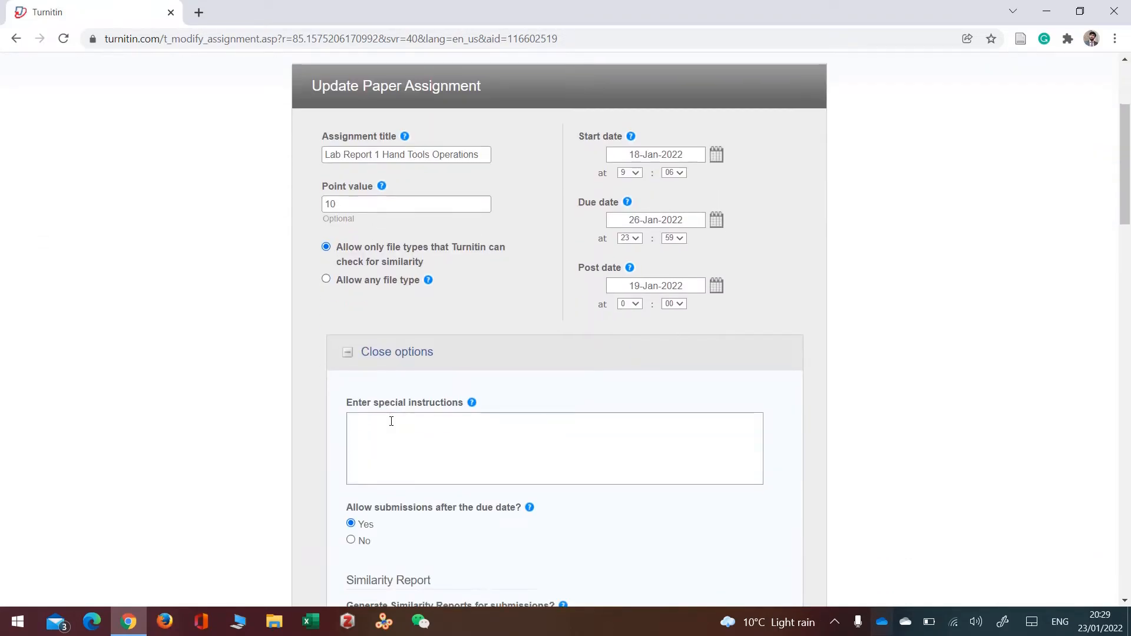
pyautogui.scroll(-3)
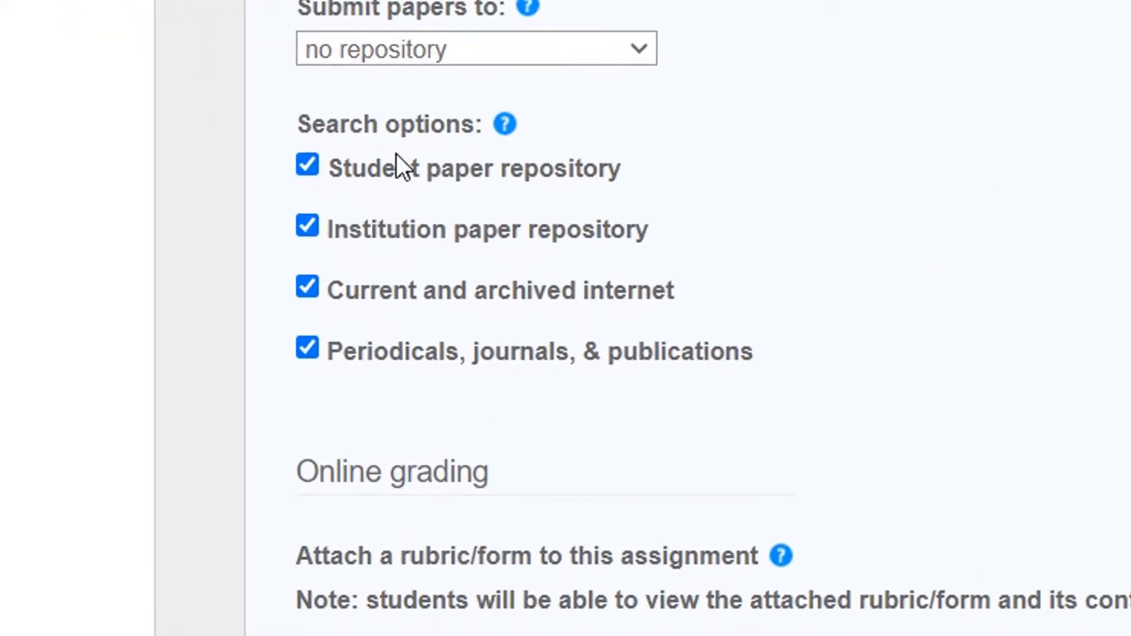
pyautogui.moveTo(577, 283)
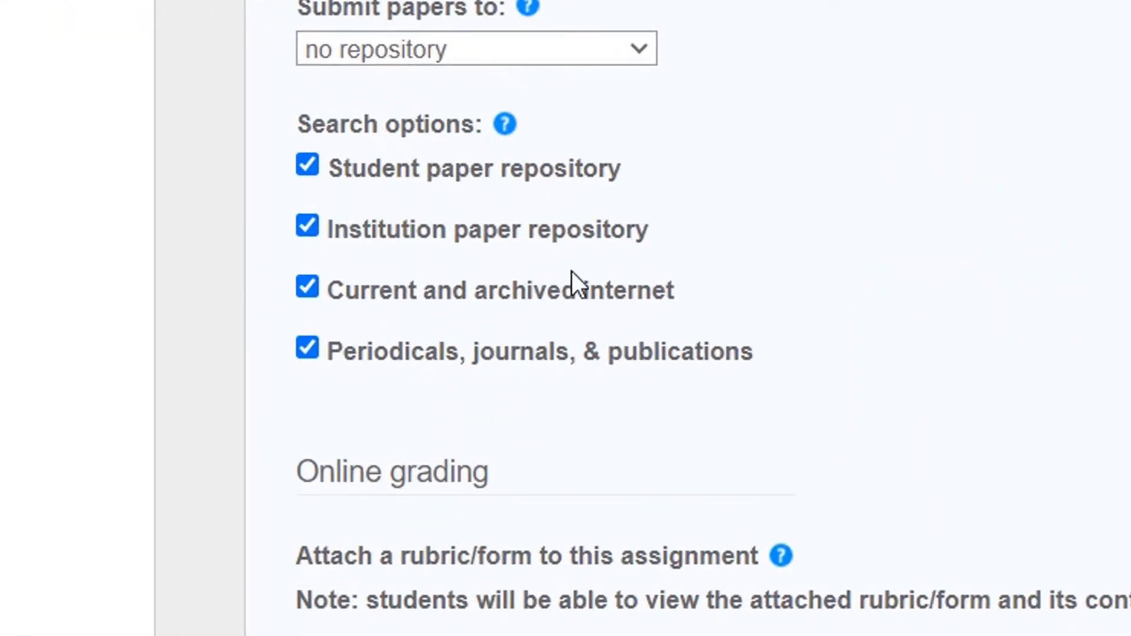
pyautogui.moveTo(595, 337)
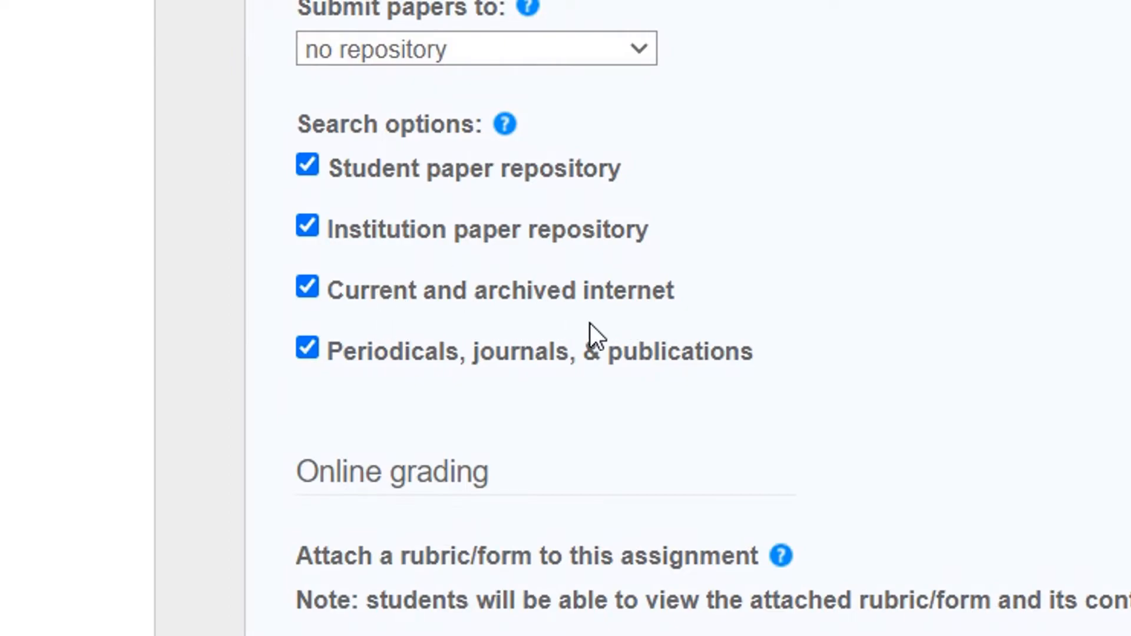
pyautogui.moveTo(775, 372)
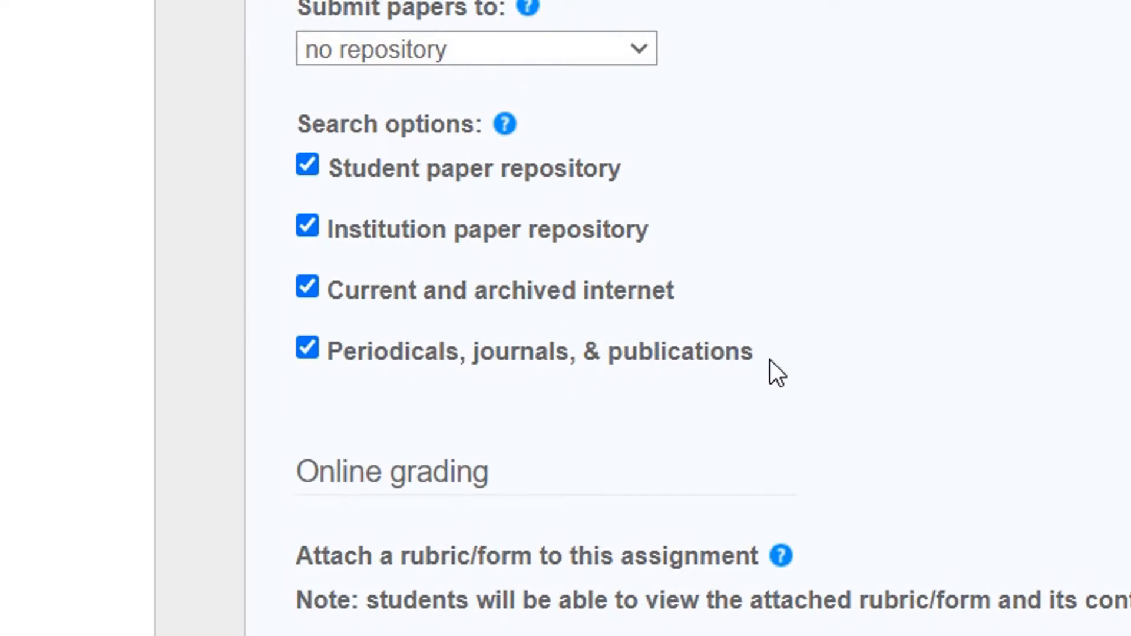
pyautogui.scroll(3)
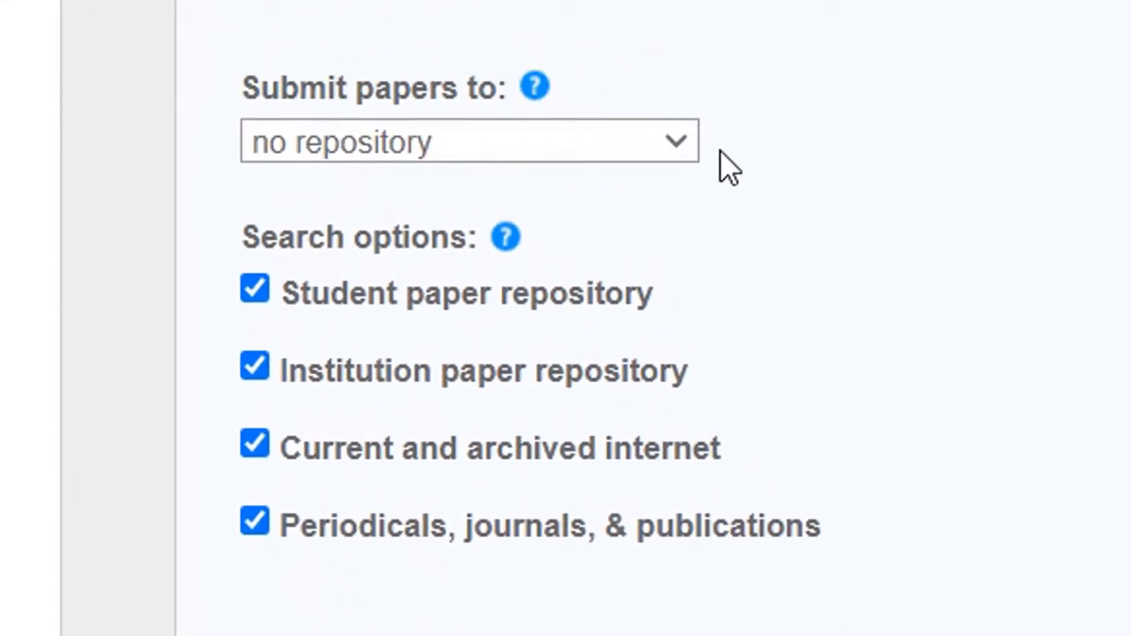
pyautogui.moveTo(364, 177)
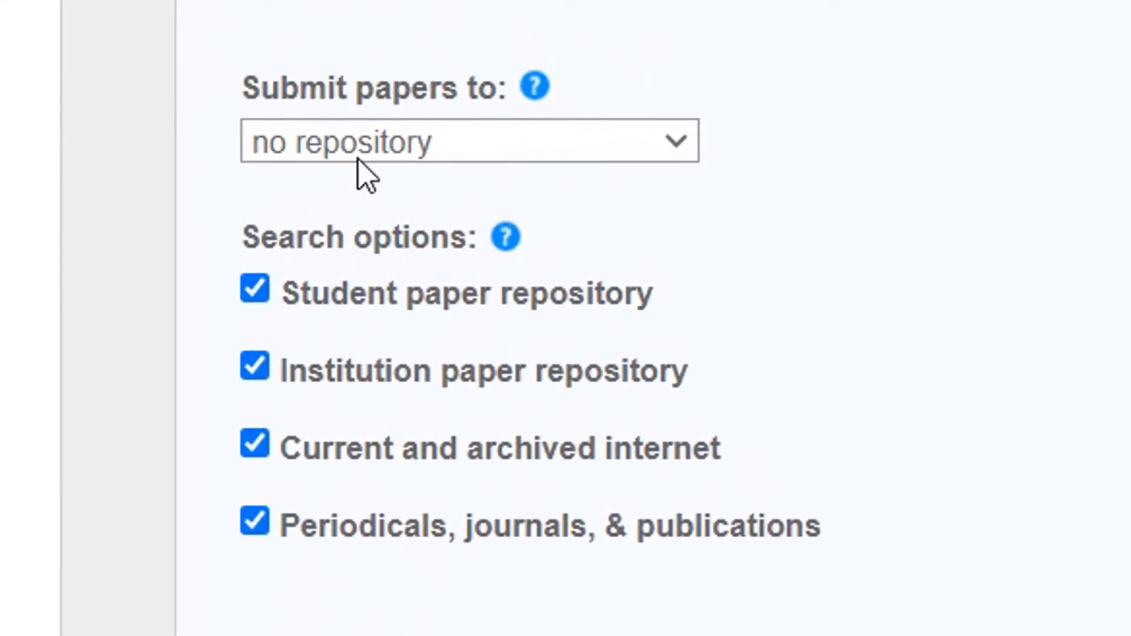
pyautogui.moveTo(617, 425)
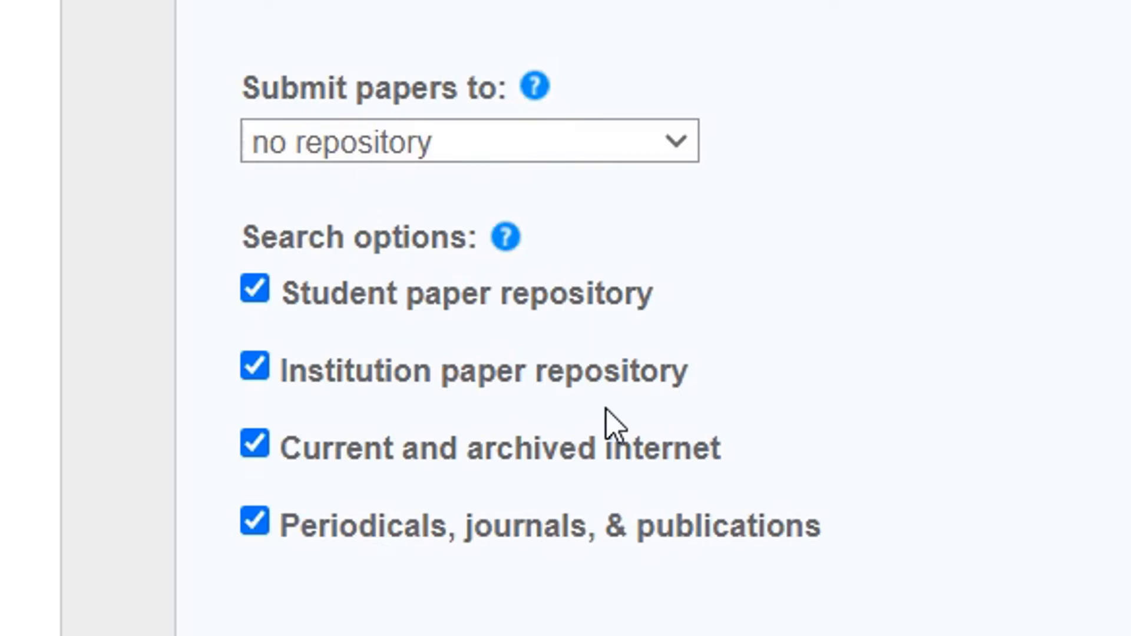
pyautogui.scroll(-3)
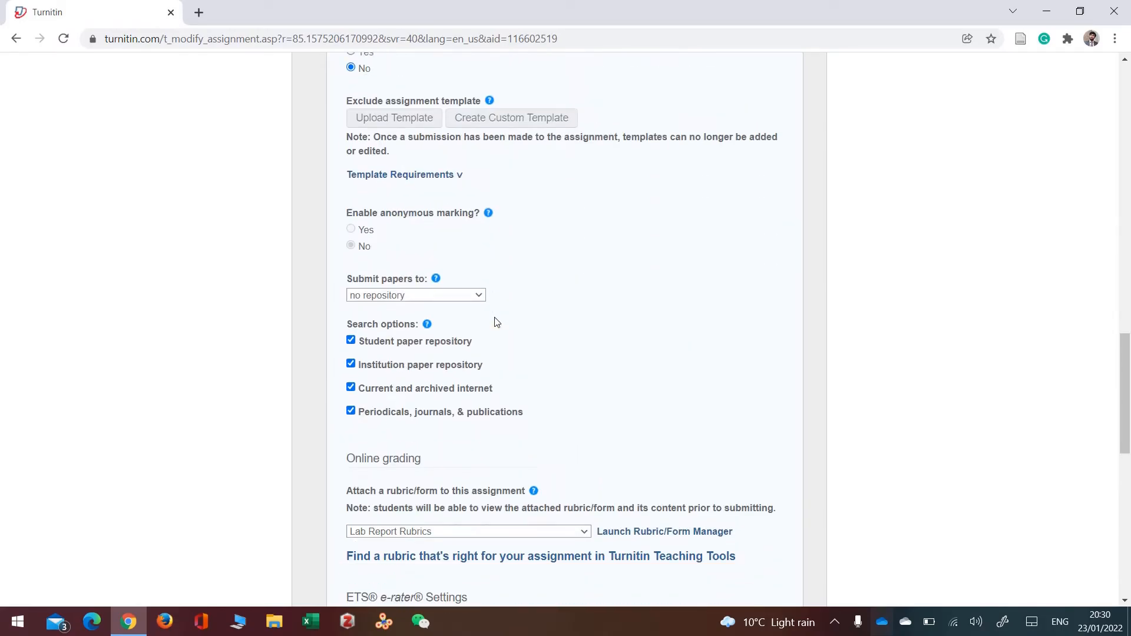
pyautogui.scroll(-3)
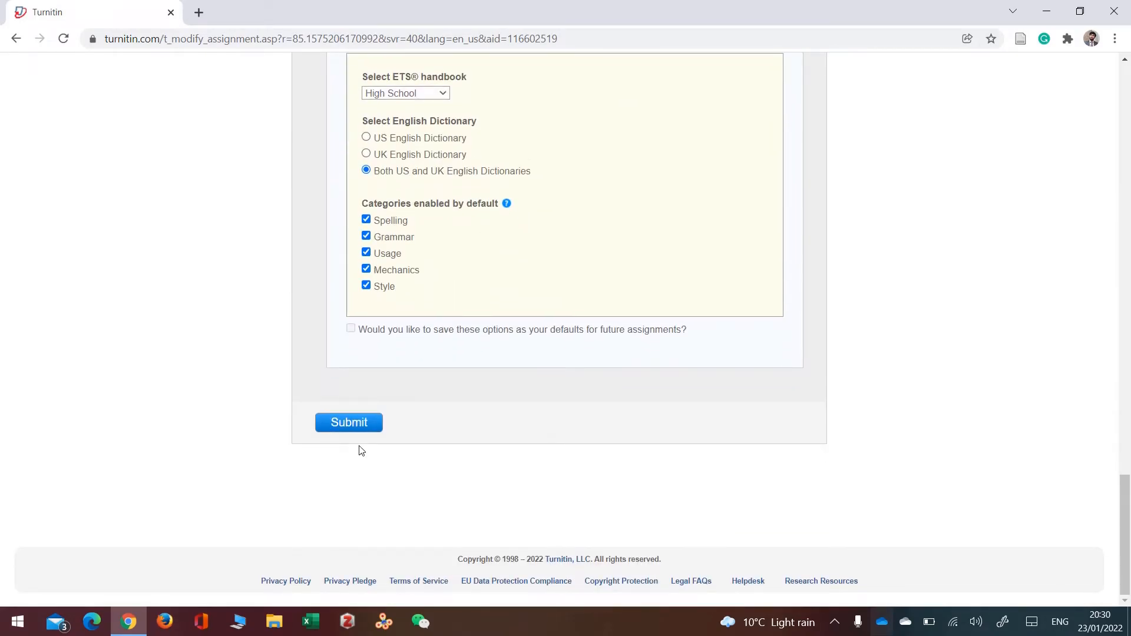
pyautogui.click(348, 422)
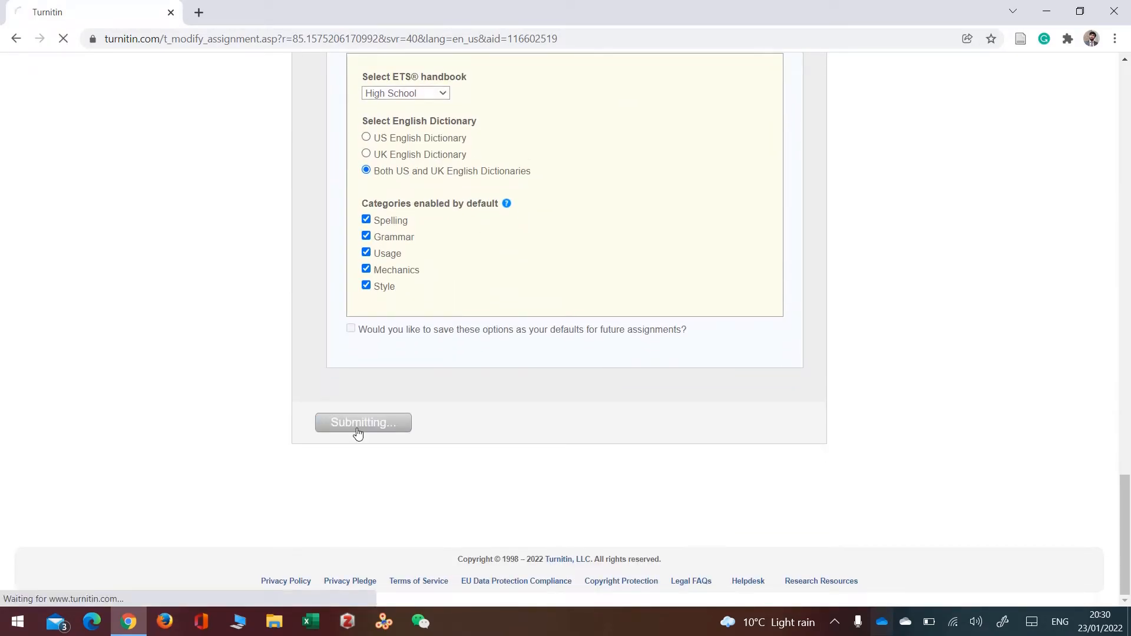
pyautogui.click(363, 422)
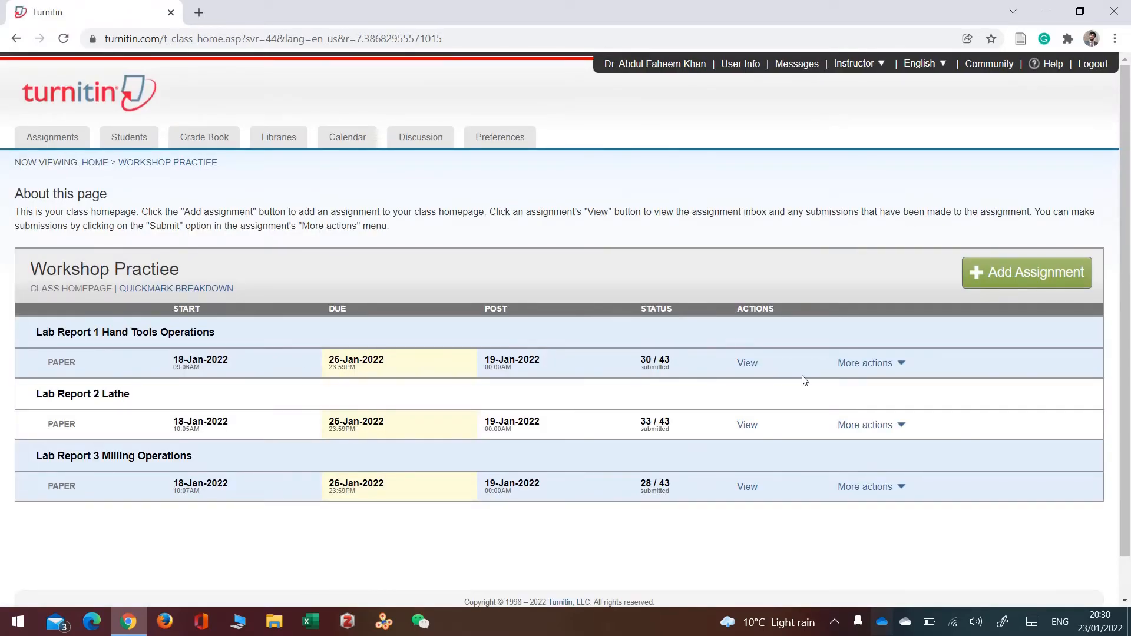
# - Open the Lab Report 1 Hand Tools Operations inbox to review submission similarity percentages
pyautogui.click(746, 363)
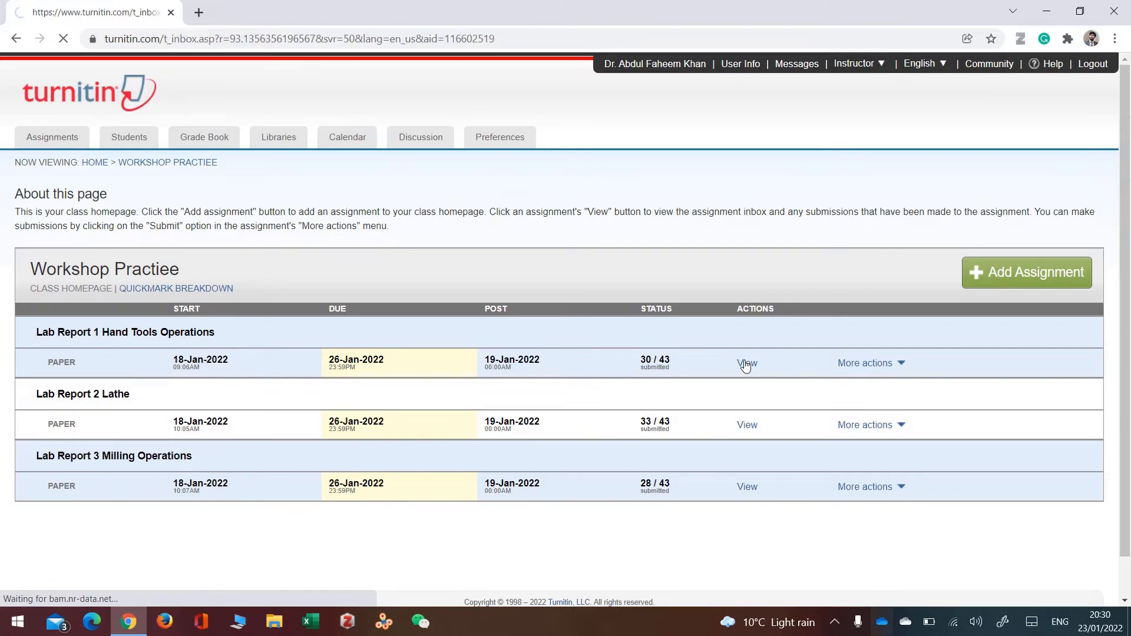
pyautogui.click(746, 363)
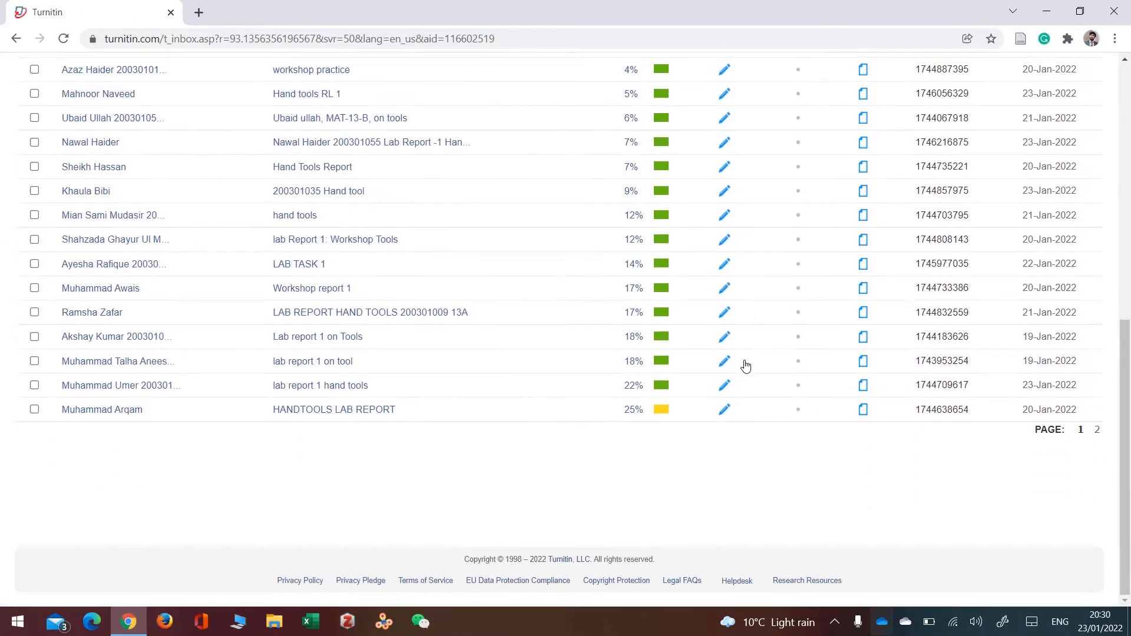
pyautogui.scroll(3)
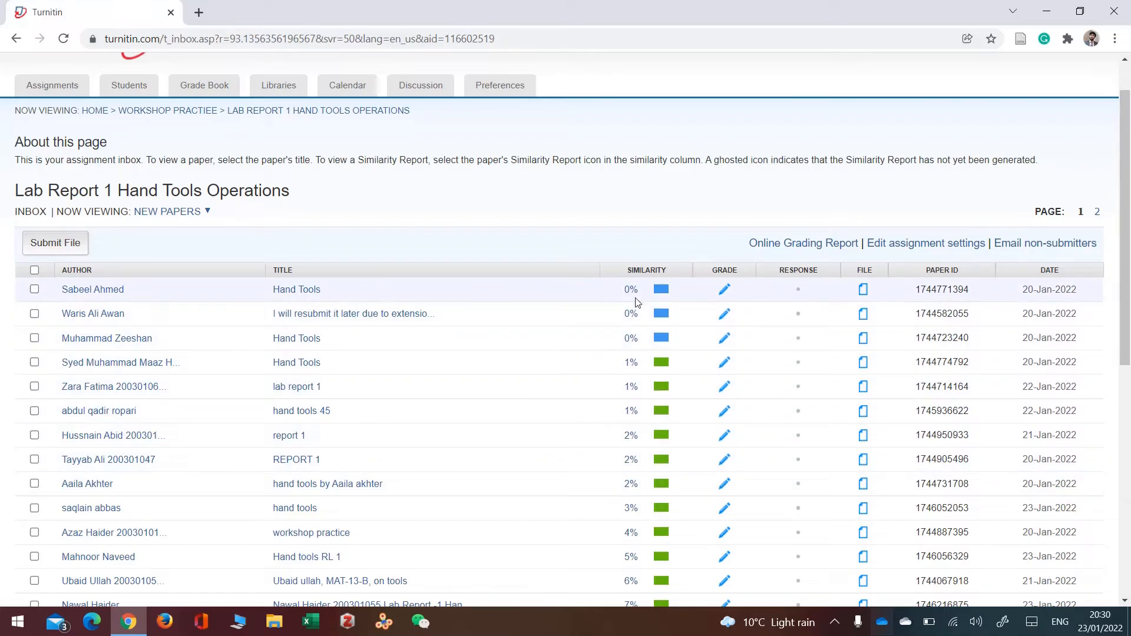
pyautogui.moveTo(770, 322)
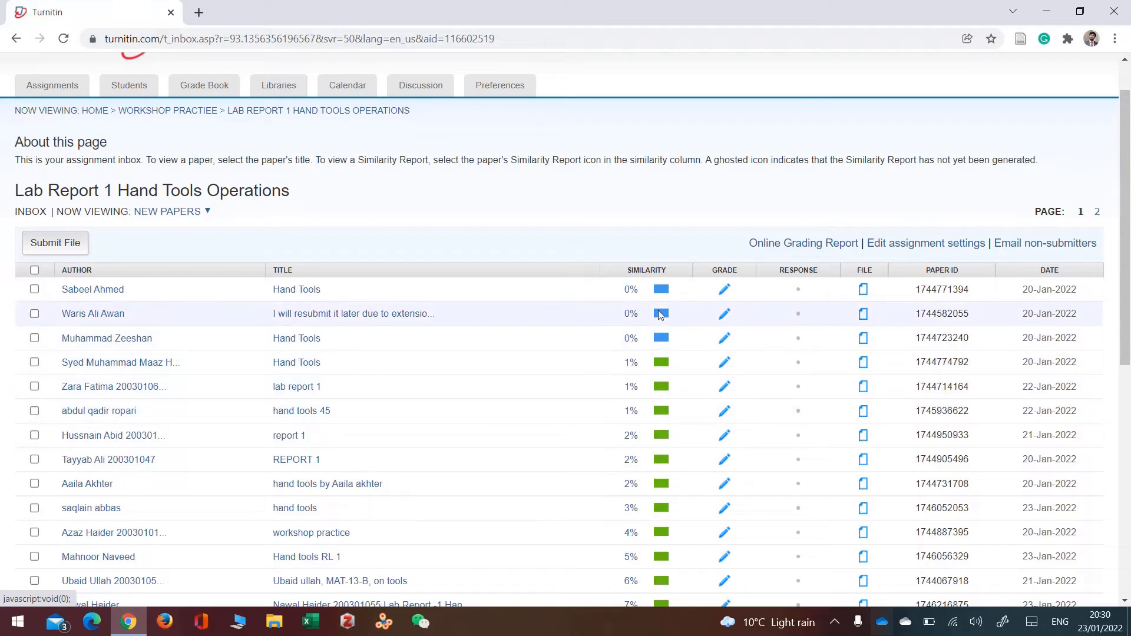
pyautogui.moveTo(889, 340)
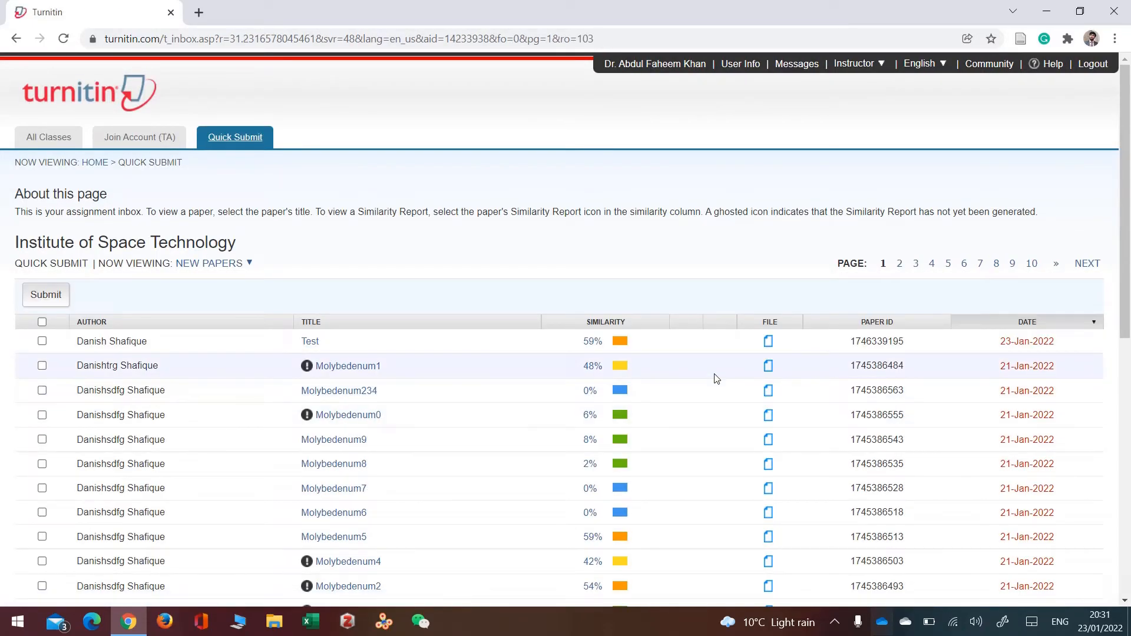
pyautogui.moveTo(592, 347)
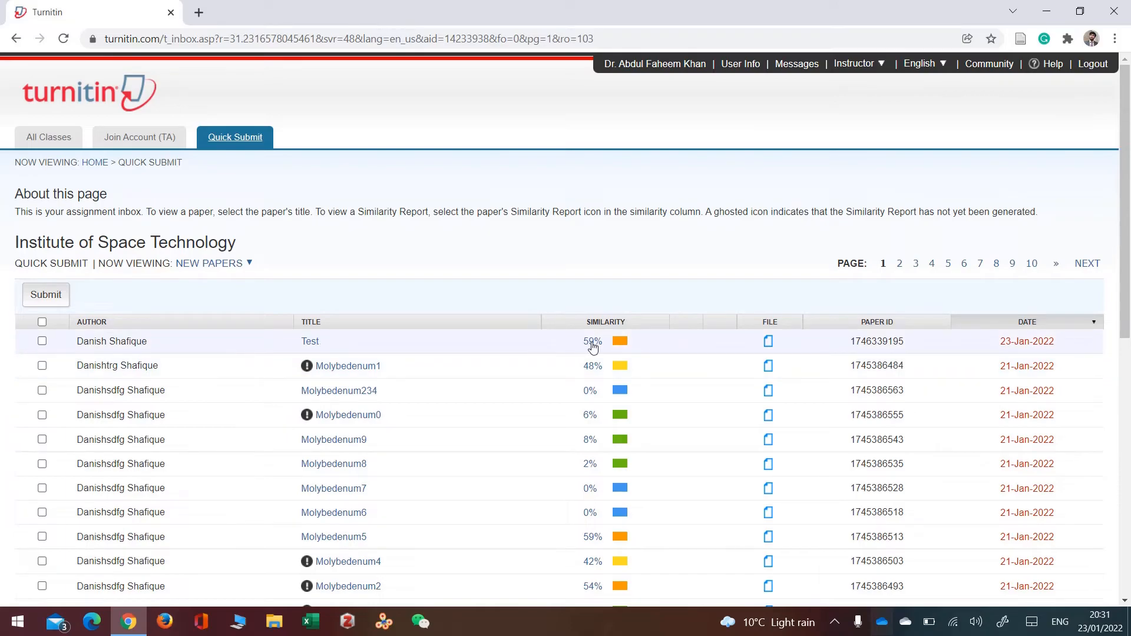